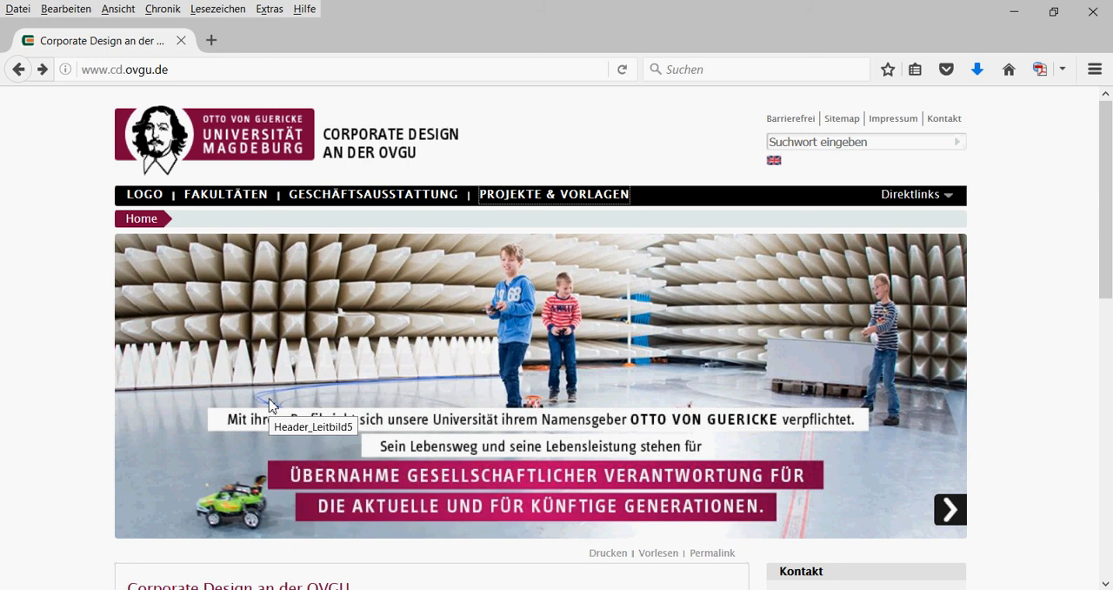
{"action": "mouse_move", "coordinate": [256, 200]}
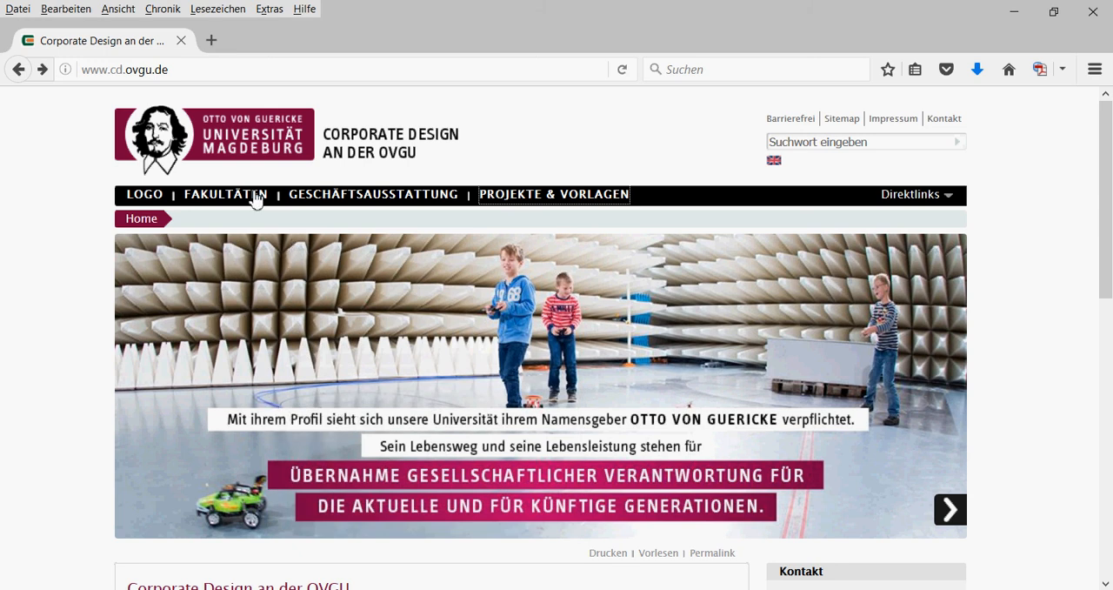
Navigate the OVGU corporate design site to Projekte & Vorlagen › PPT – Präsentationen
{"action": "left_click", "coordinate": [125, 69]}
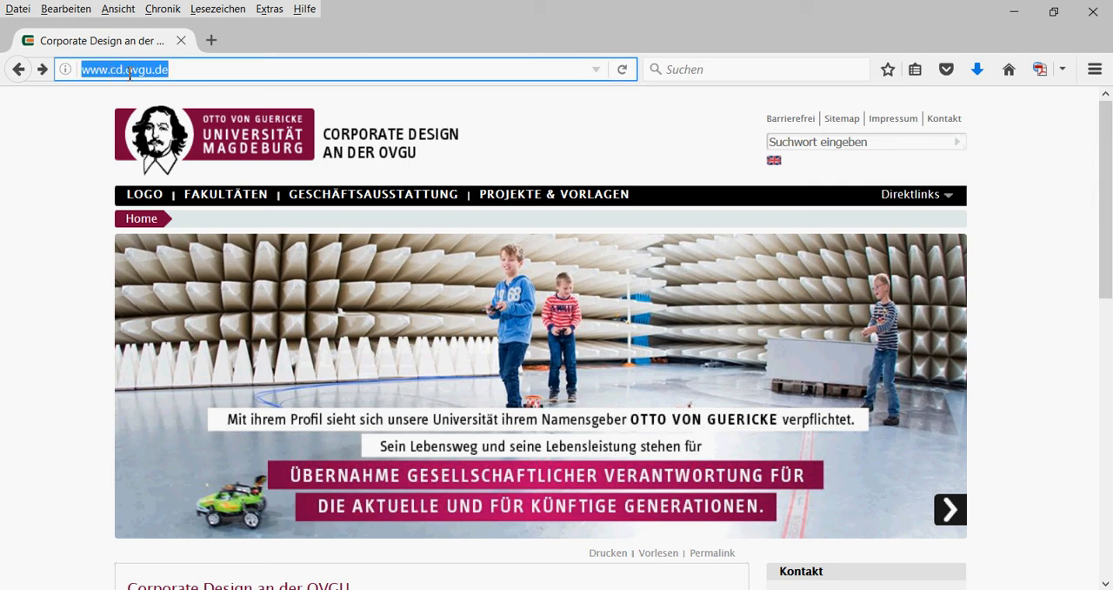
{"action": "left_click", "coordinate": [112, 69]}
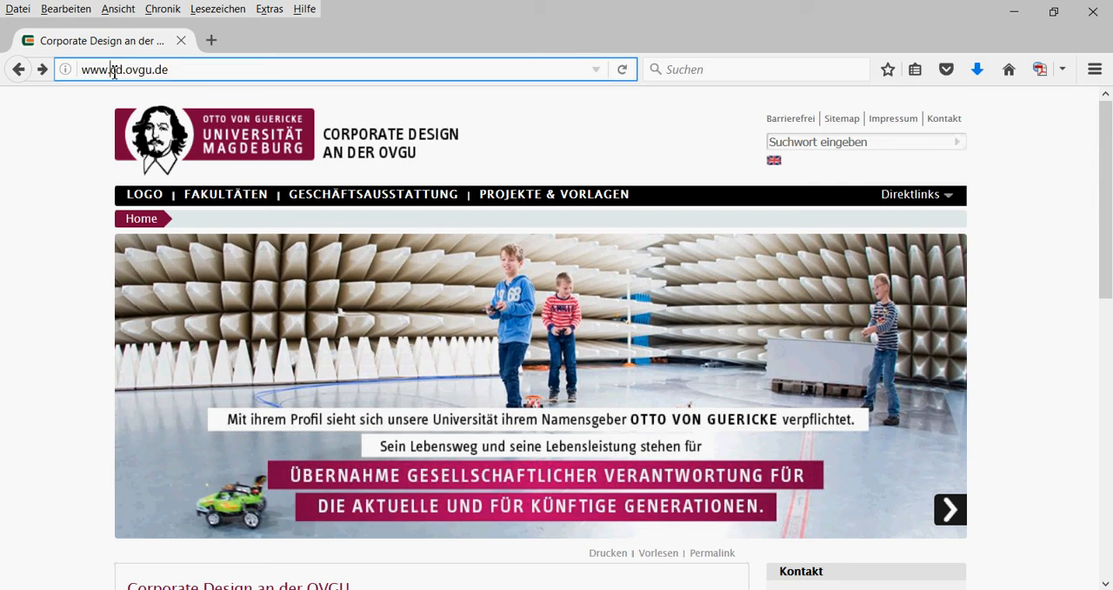
{"action": "double_click", "coordinate": [115, 69]}
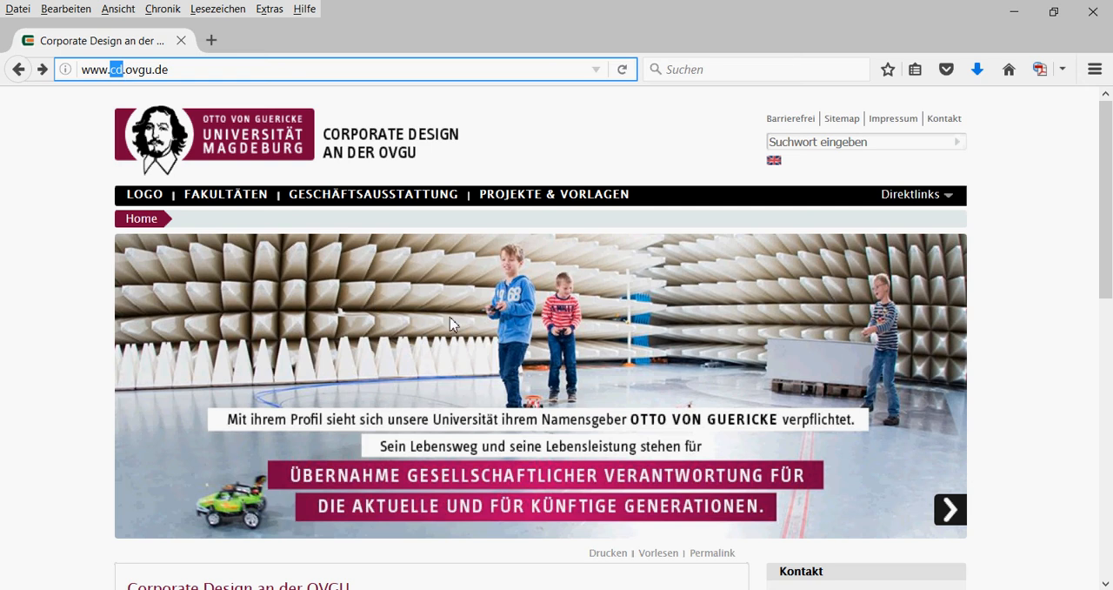
{"action": "mouse_move", "coordinate": [451, 324]}
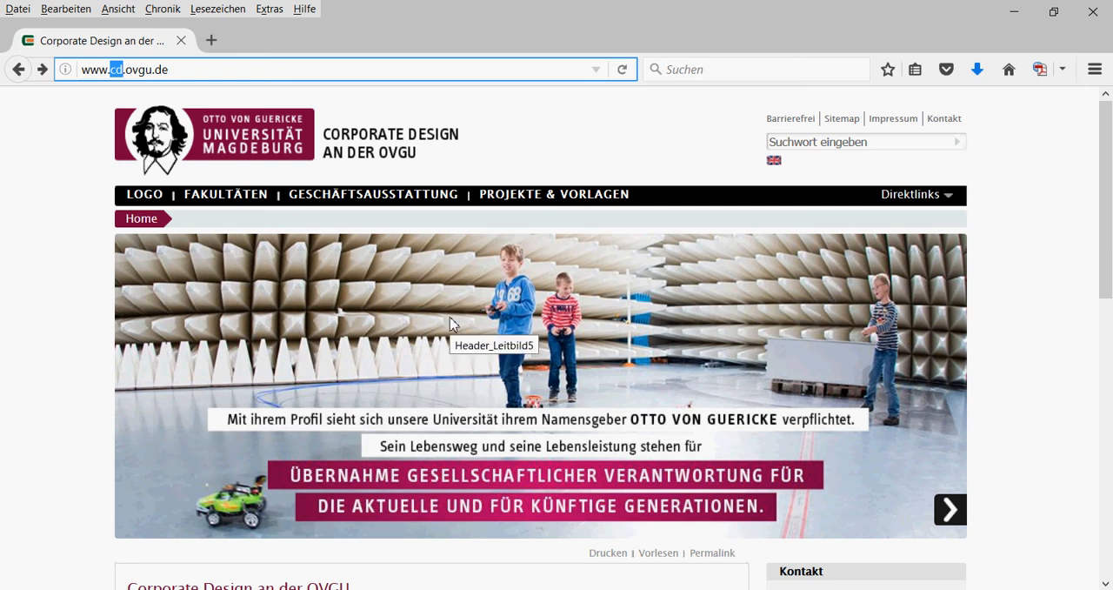
{"action": "mouse_move", "coordinate": [380, 323]}
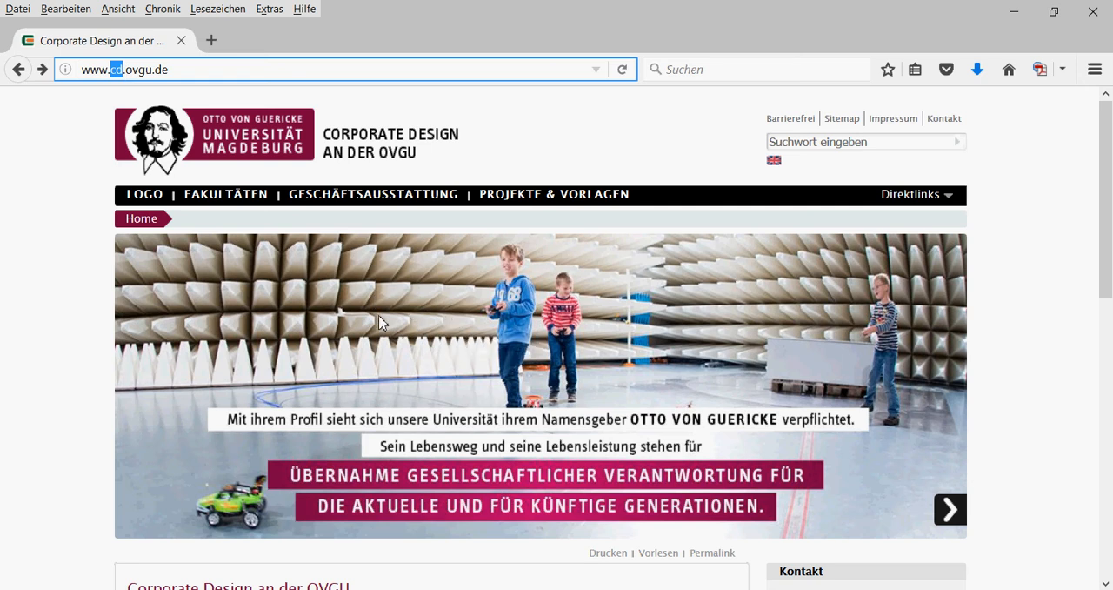
{"action": "mouse_move", "coordinate": [672, 201]}
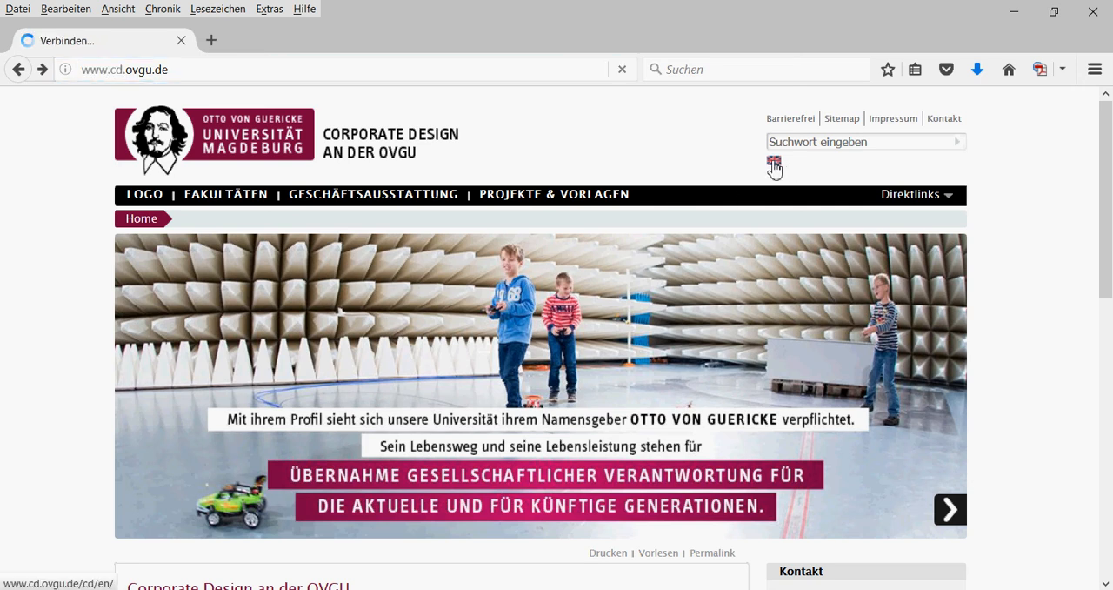
{"action": "left_click", "coordinate": [773, 163]}
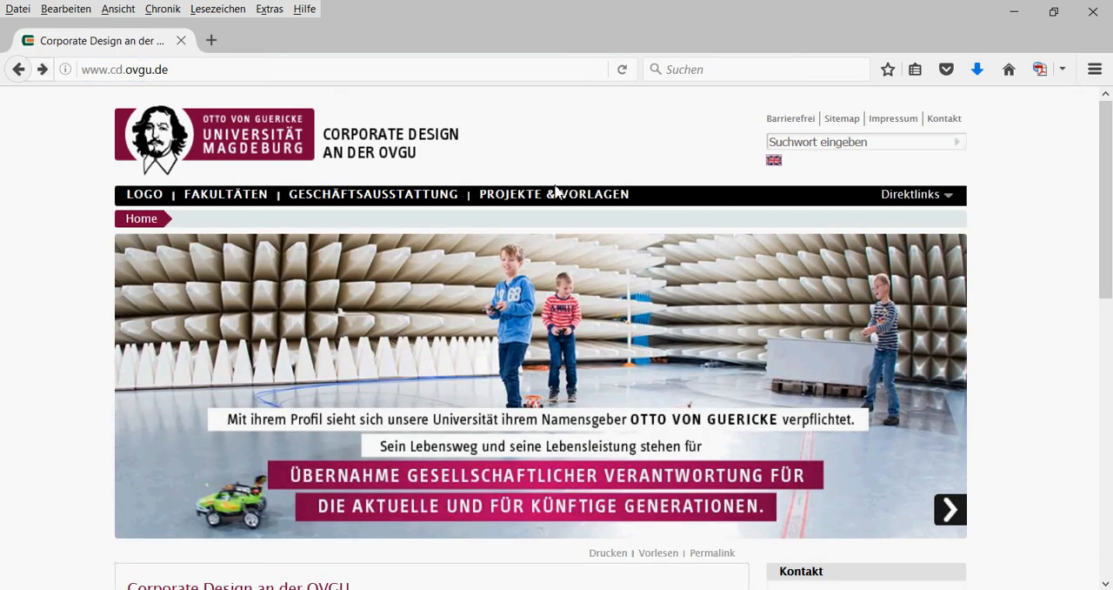
{"action": "mouse_move", "coordinate": [554, 193]}
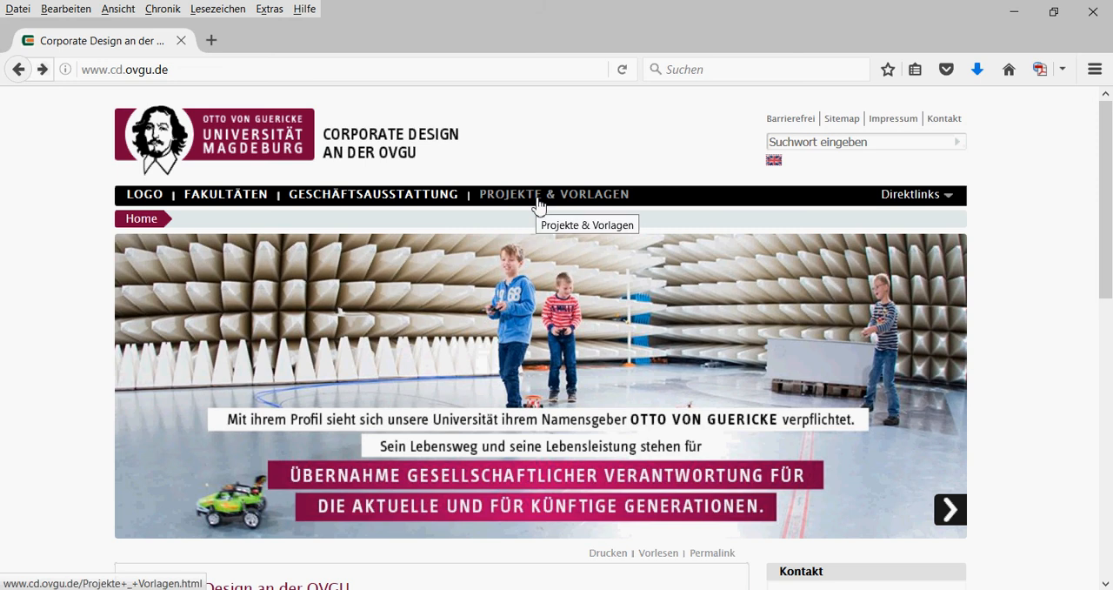
{"action": "mouse_move", "coordinate": [557, 202]}
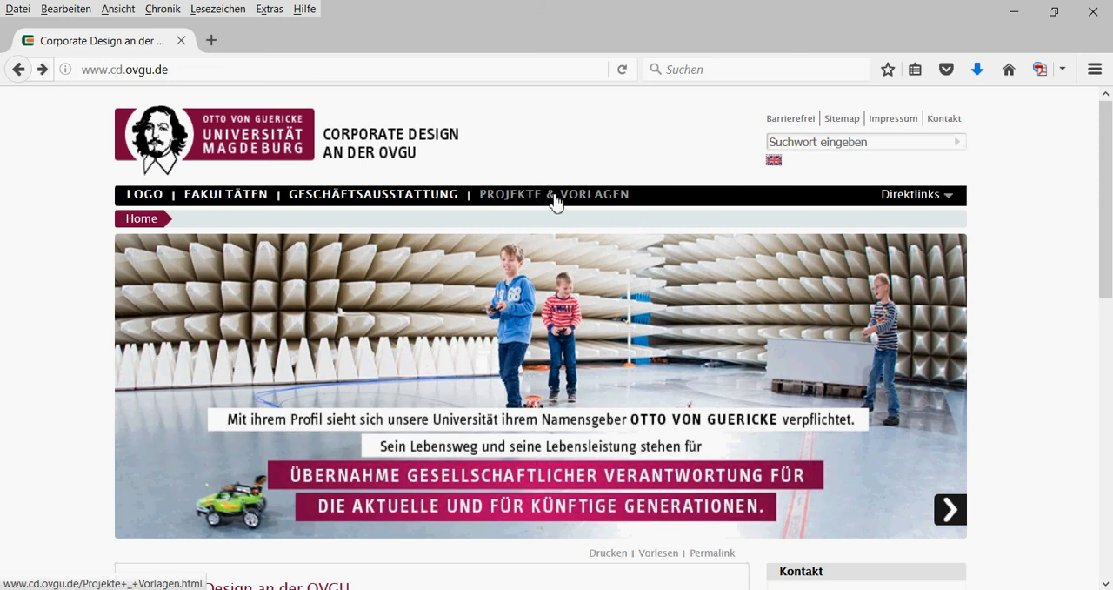
{"action": "left_click", "coordinate": [553, 194]}
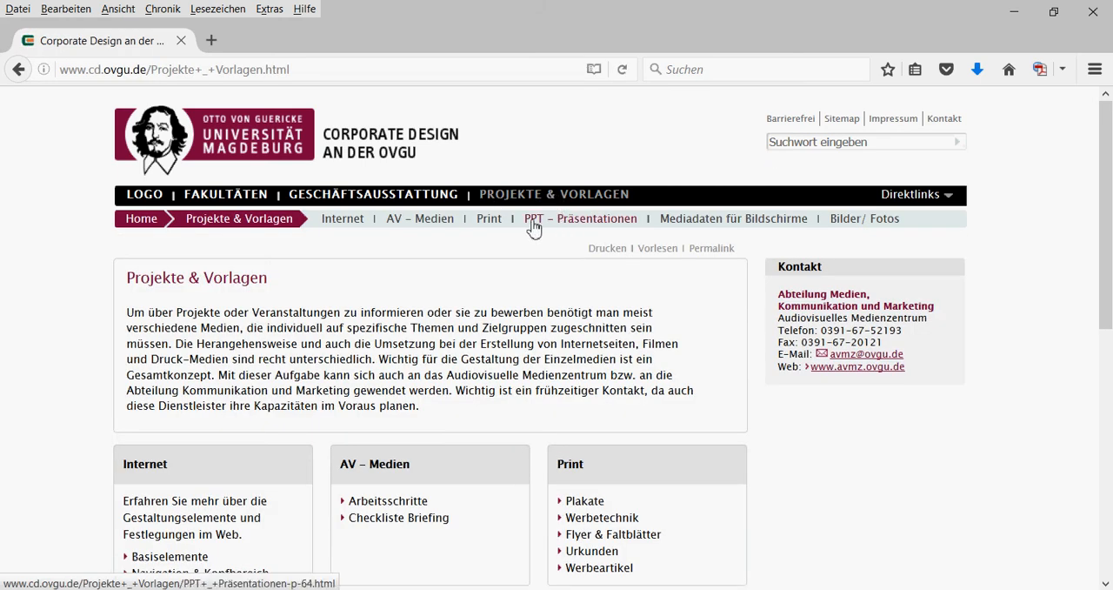
{"action": "mouse_move", "coordinate": [544, 226]}
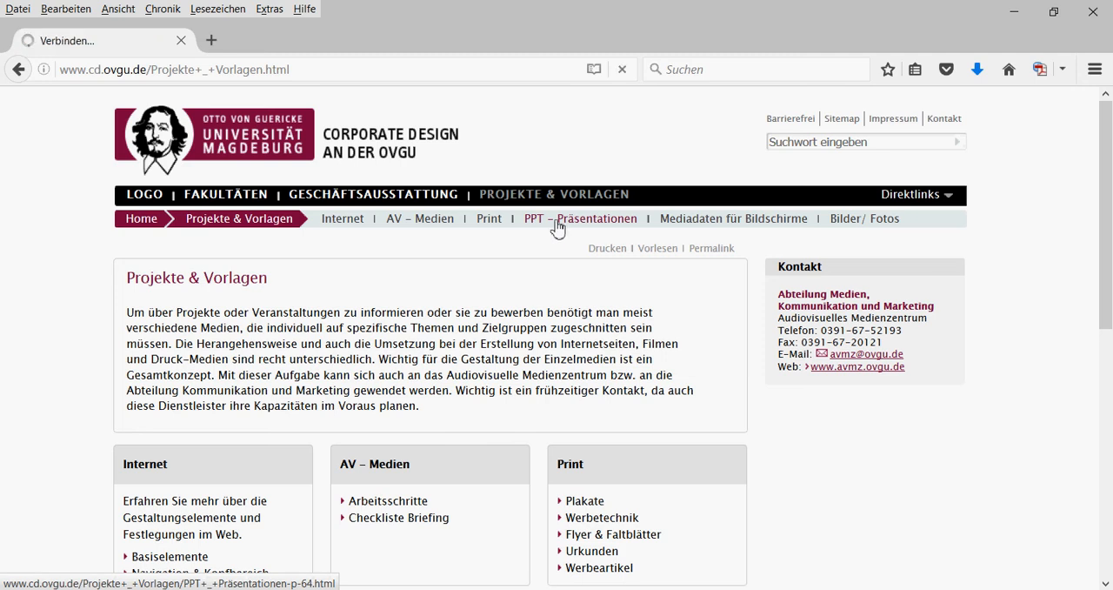
{"action": "left_click", "coordinate": [584, 218]}
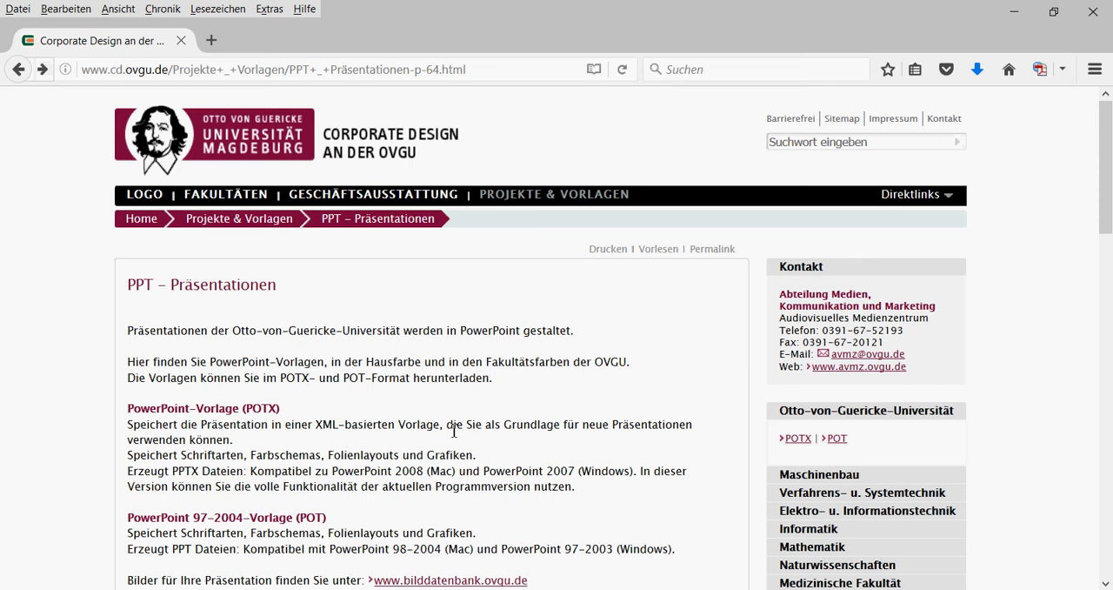
Highlight the '2007' POTX compatibility note and the 'POT' older-template heading on the page
{"action": "double_click", "coordinate": [560, 470]}
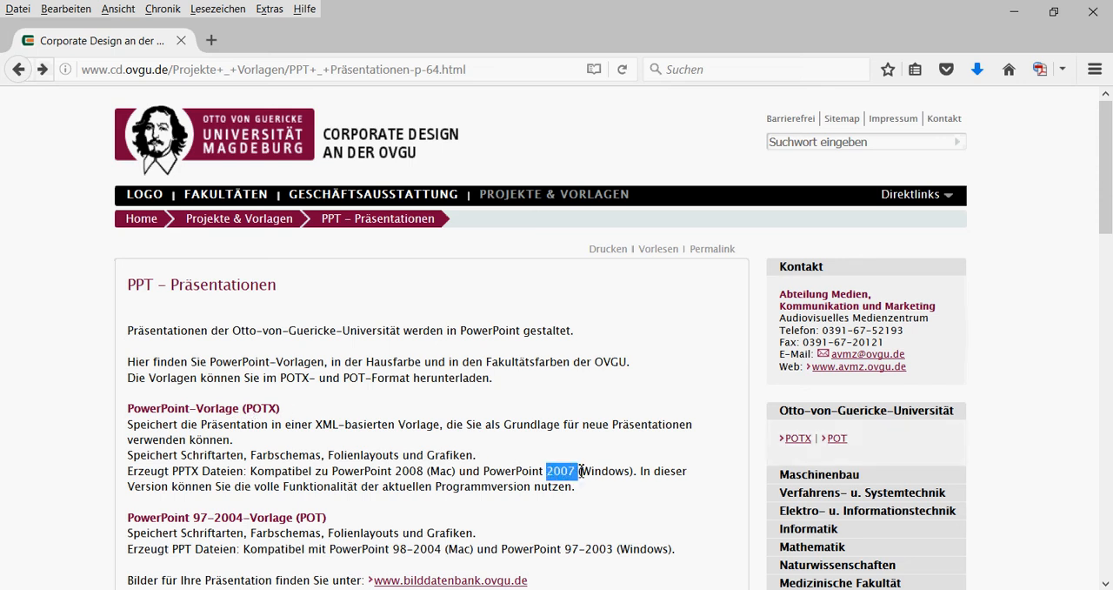
{"action": "mouse_move", "coordinate": [297, 522]}
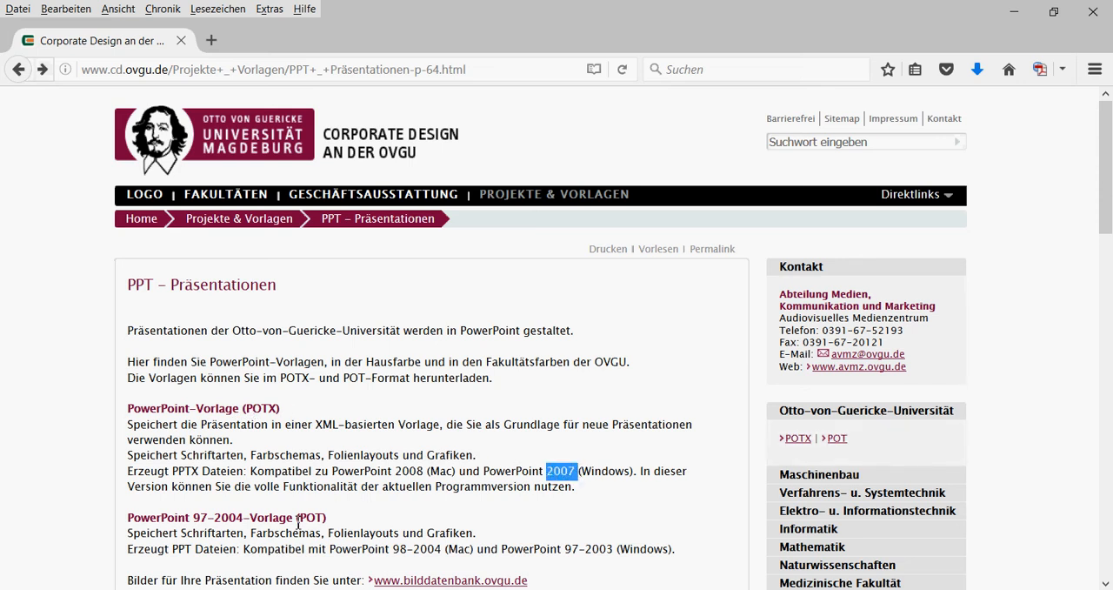
{"action": "left_click", "coordinate": [304, 516]}
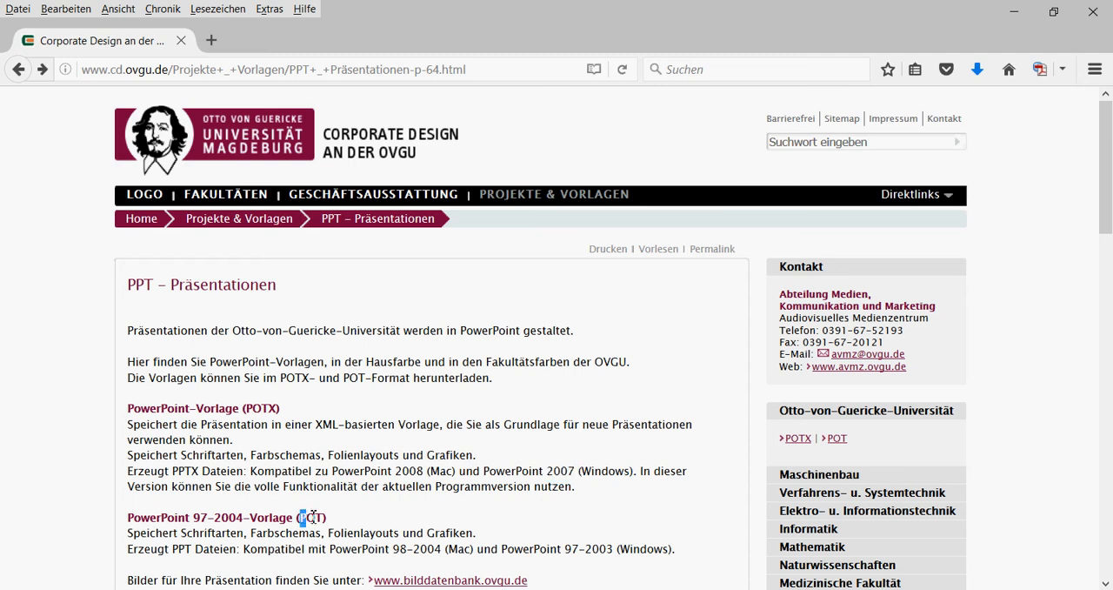
{"action": "double_click", "coordinate": [311, 517]}
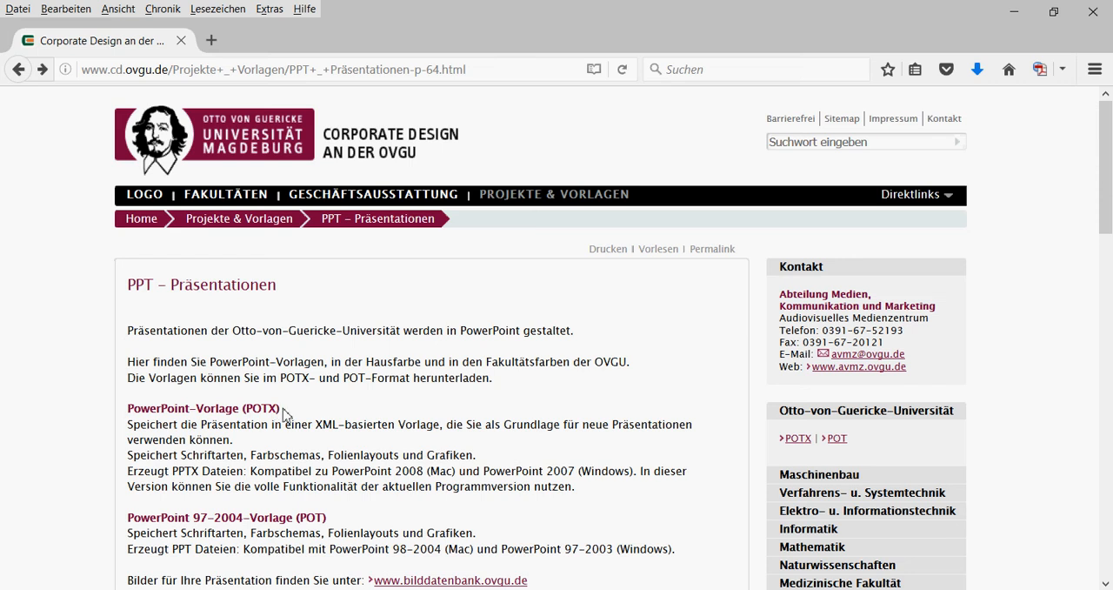
{"action": "double_click", "coordinate": [135, 424]}
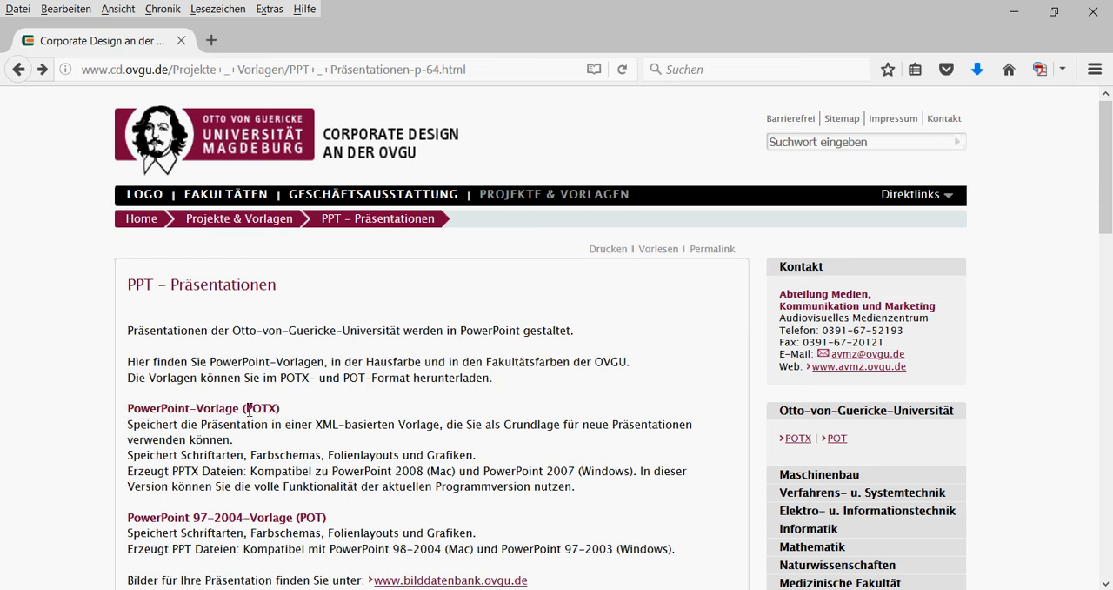
{"action": "mouse_move", "coordinate": [798, 448]}
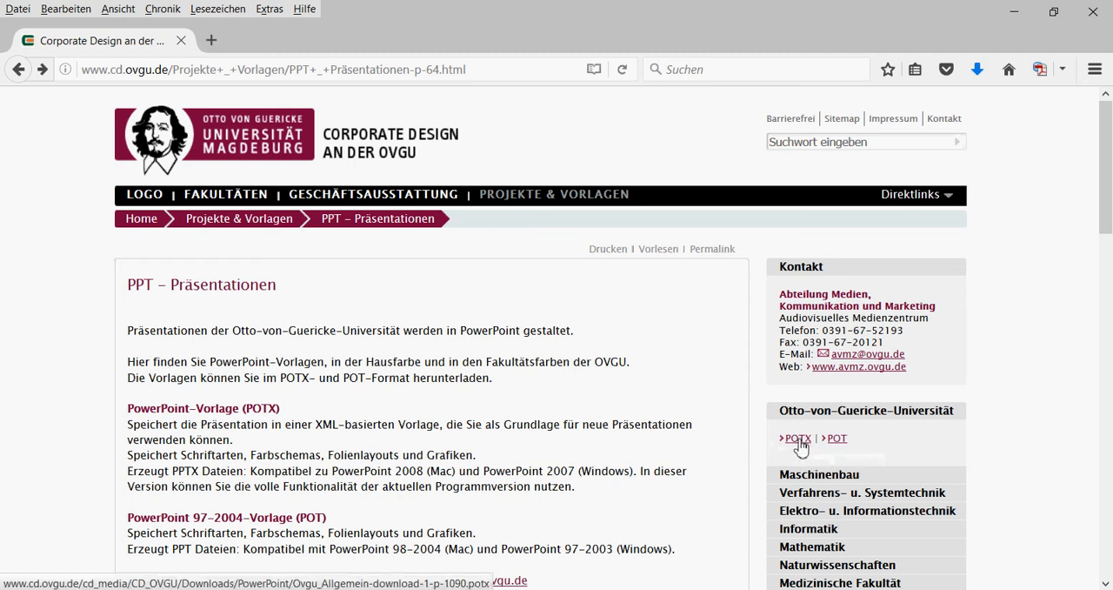
Download the Otto-von-Guericke-Universität POTX template and open it in Microsoft PowerPoint
{"action": "left_click", "coordinate": [797, 438]}
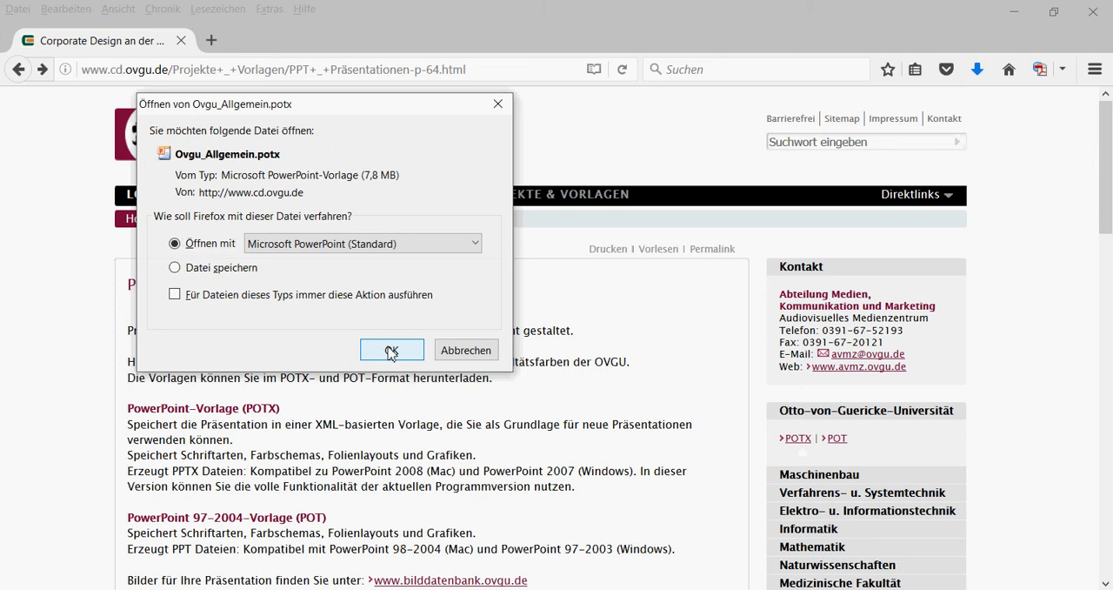
{"action": "left_click", "coordinate": [391, 350]}
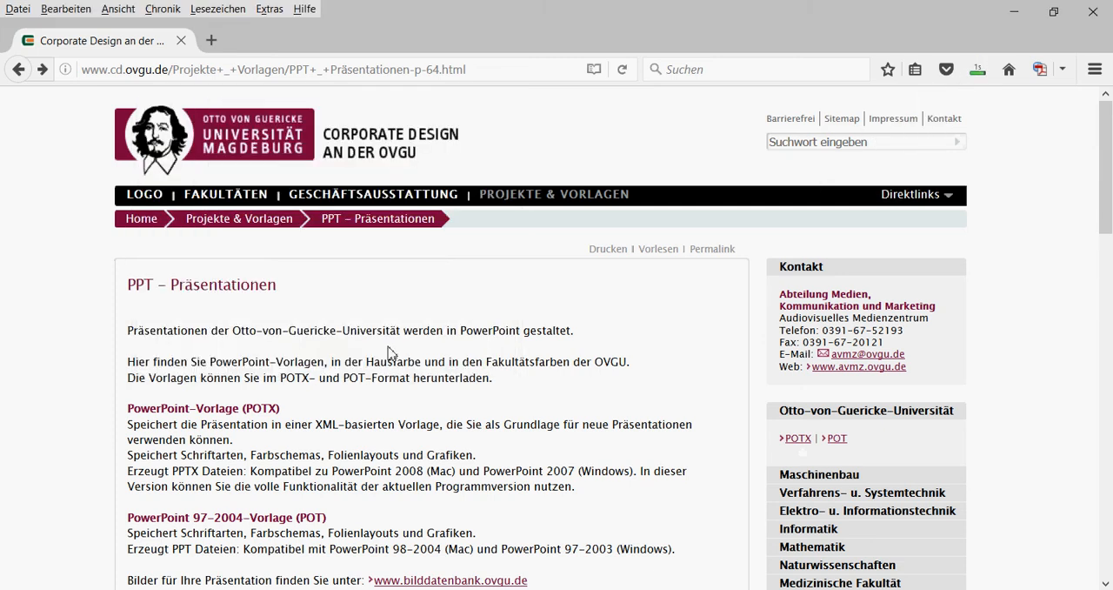
{"action": "left_click", "coordinate": [797, 438]}
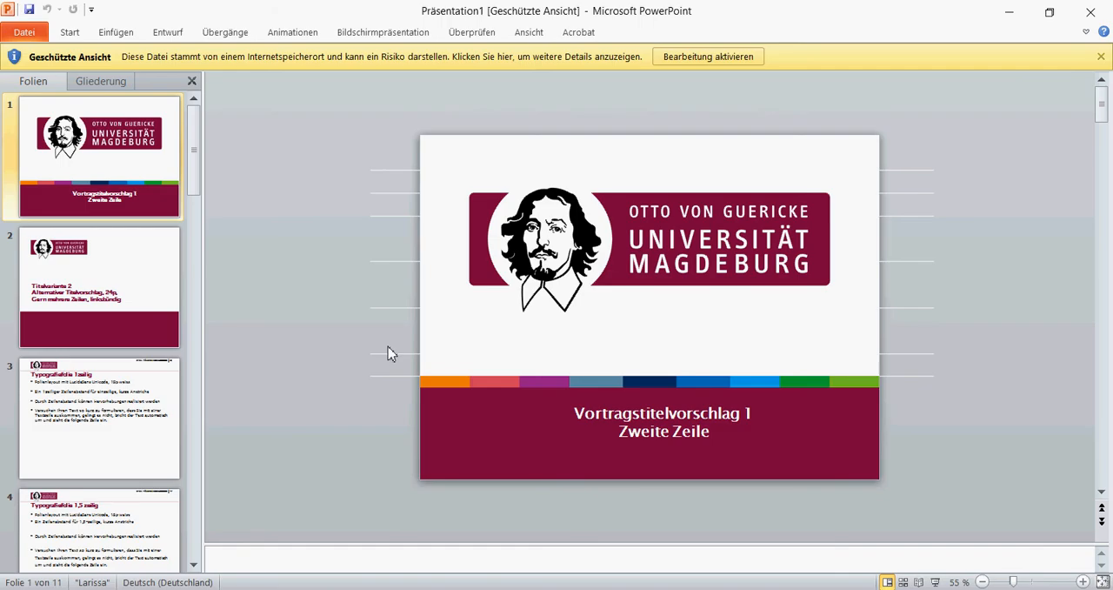
{"action": "mouse_move", "coordinate": [426, 48]}
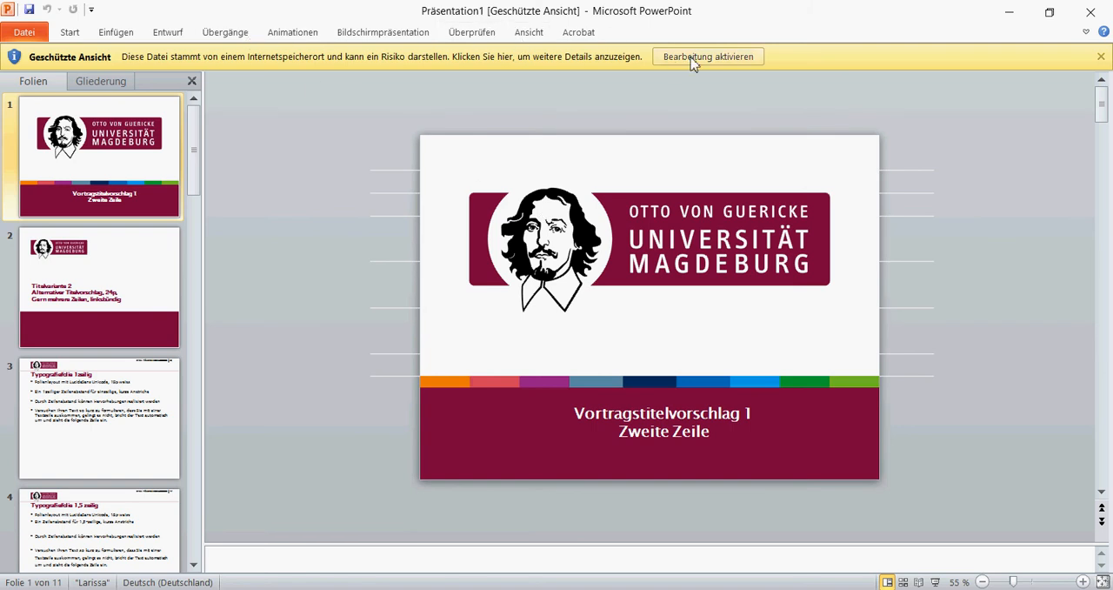
{"action": "mouse_move", "coordinate": [700, 63]}
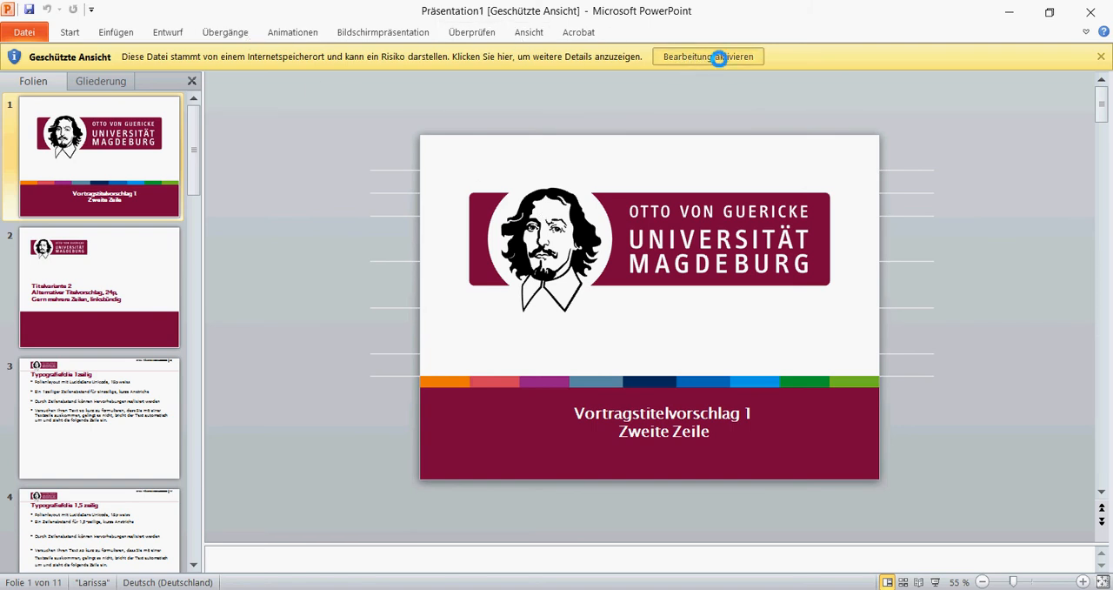
Enable editing on the Protected View bar for the Ovgu_Allgemein template
{"action": "left_click", "coordinate": [685, 57]}
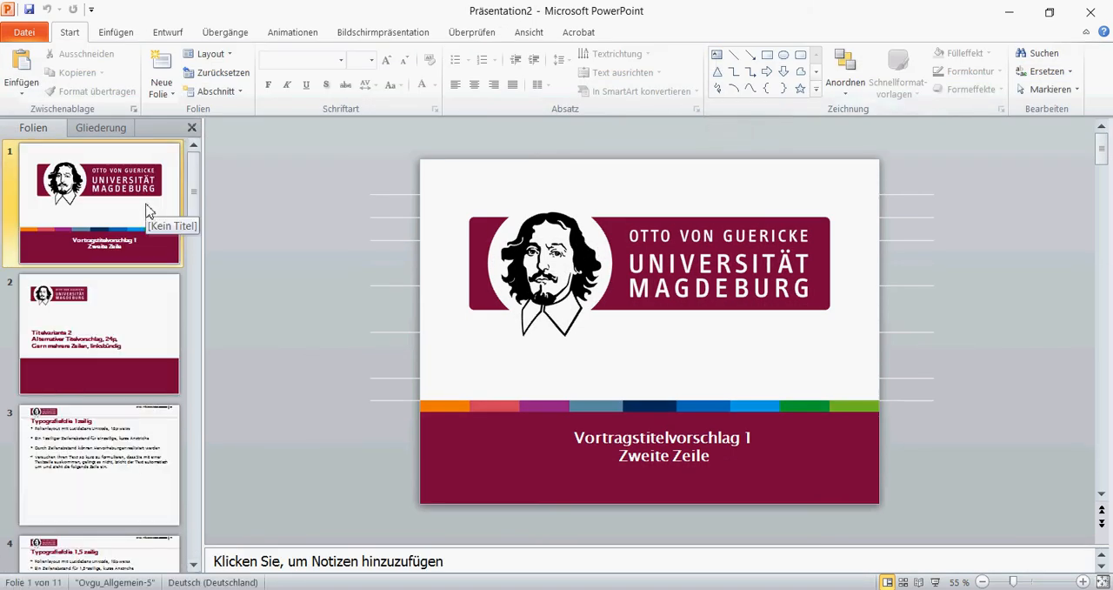
Browse slides 1–3, ending on the one-line typography content slide
{"action": "left_click", "coordinate": [98, 333]}
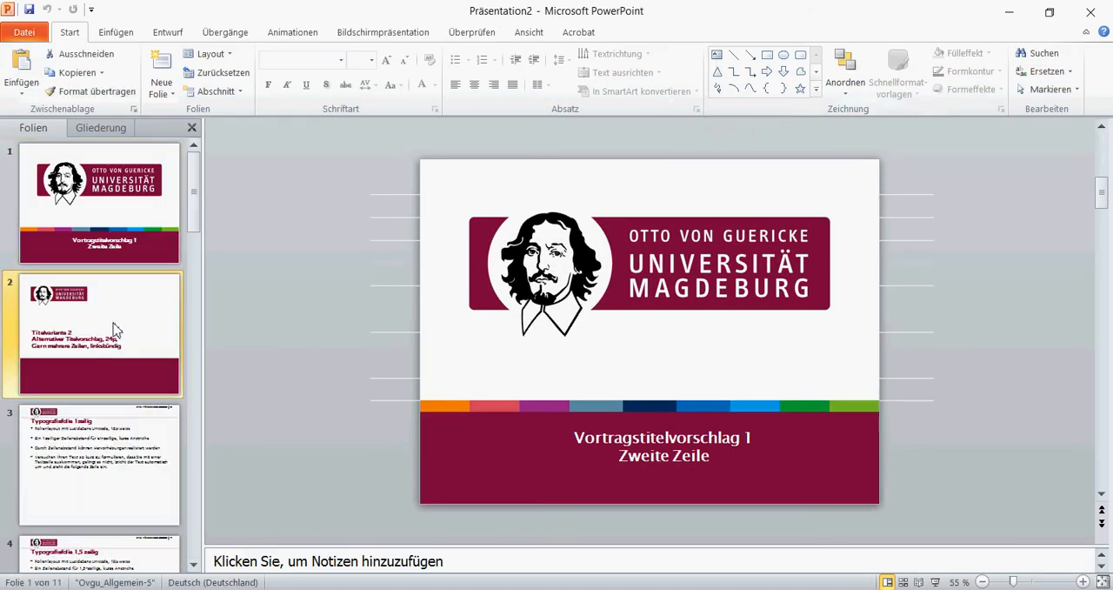
{"action": "left_click", "coordinate": [99, 333]}
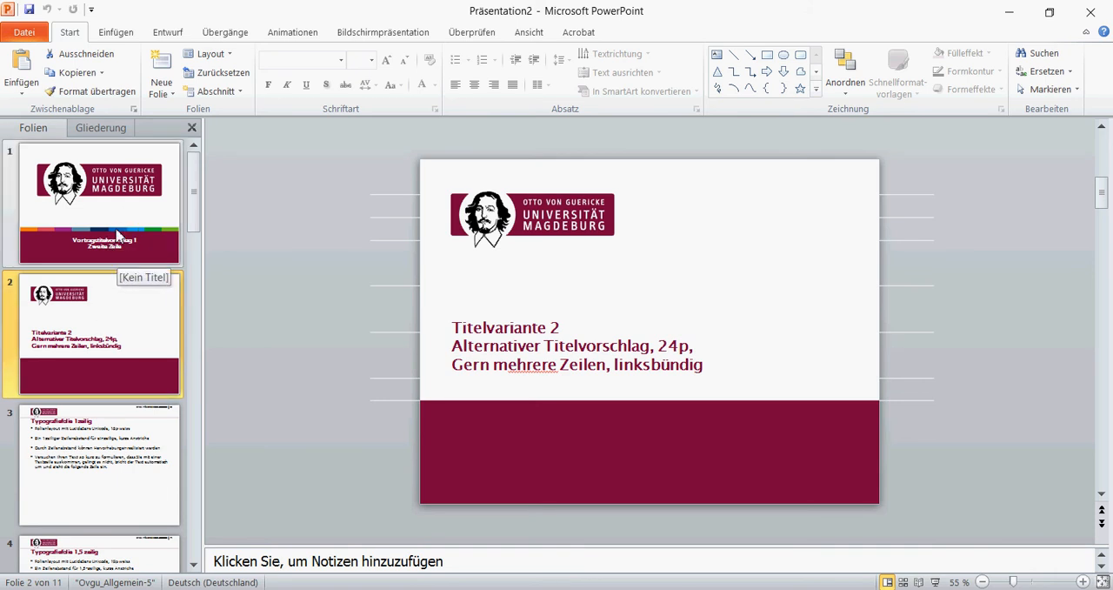
{"action": "left_click", "coordinate": [100, 333]}
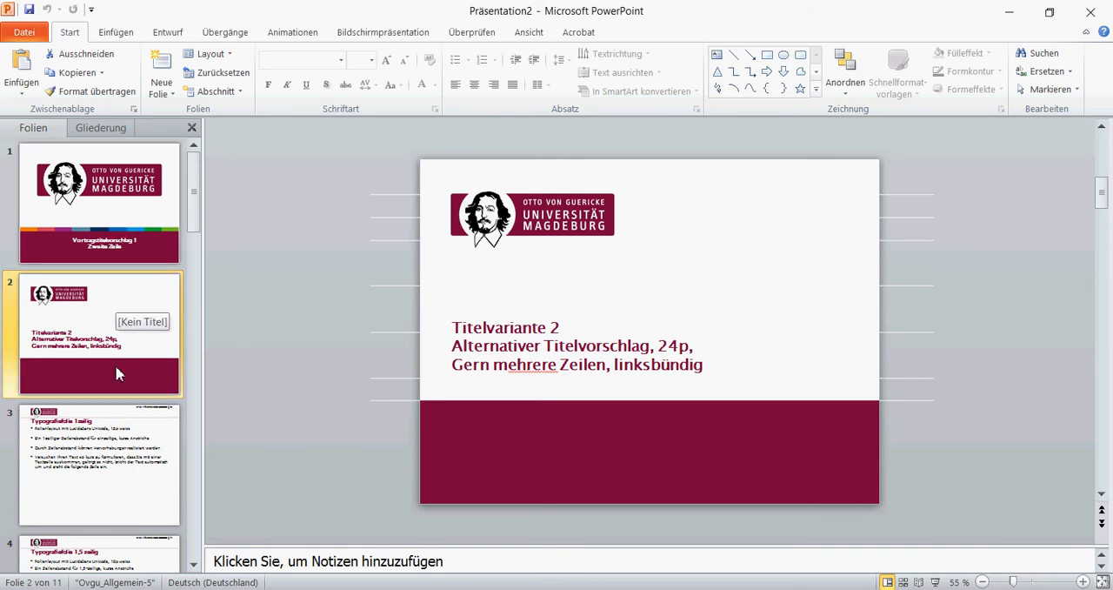
{"action": "left_click", "coordinate": [99, 465]}
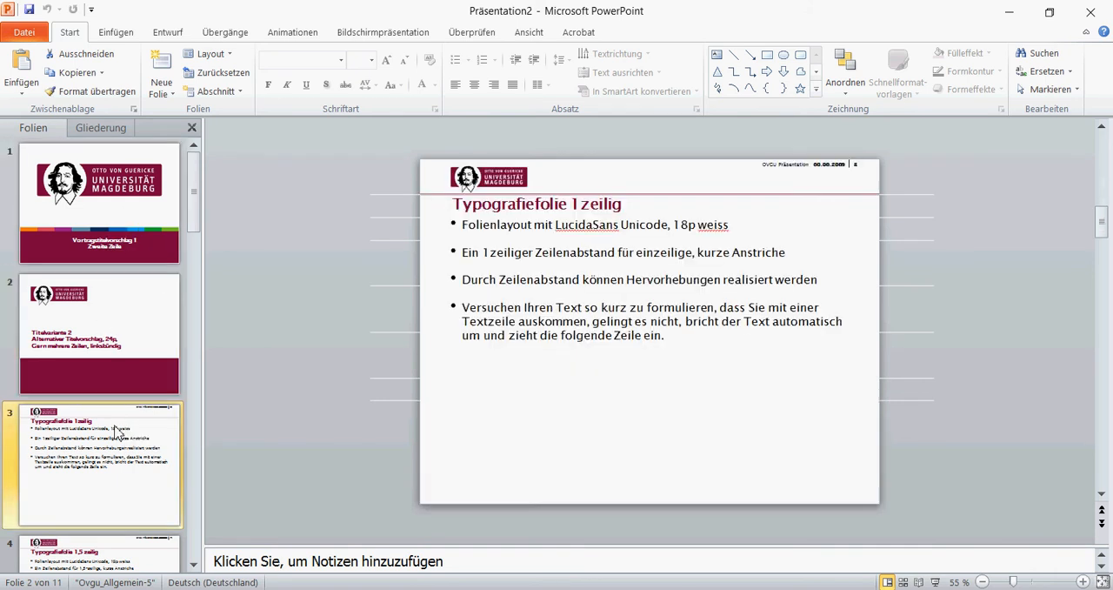
{"action": "left_click", "coordinate": [98, 464]}
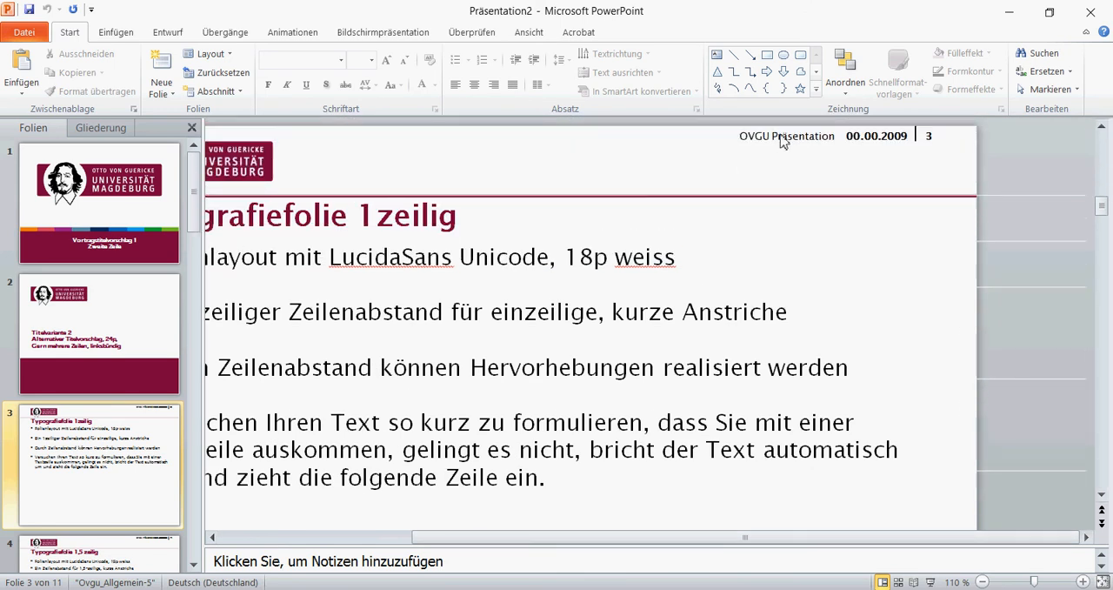
{"action": "mouse_move", "coordinate": [772, 149]}
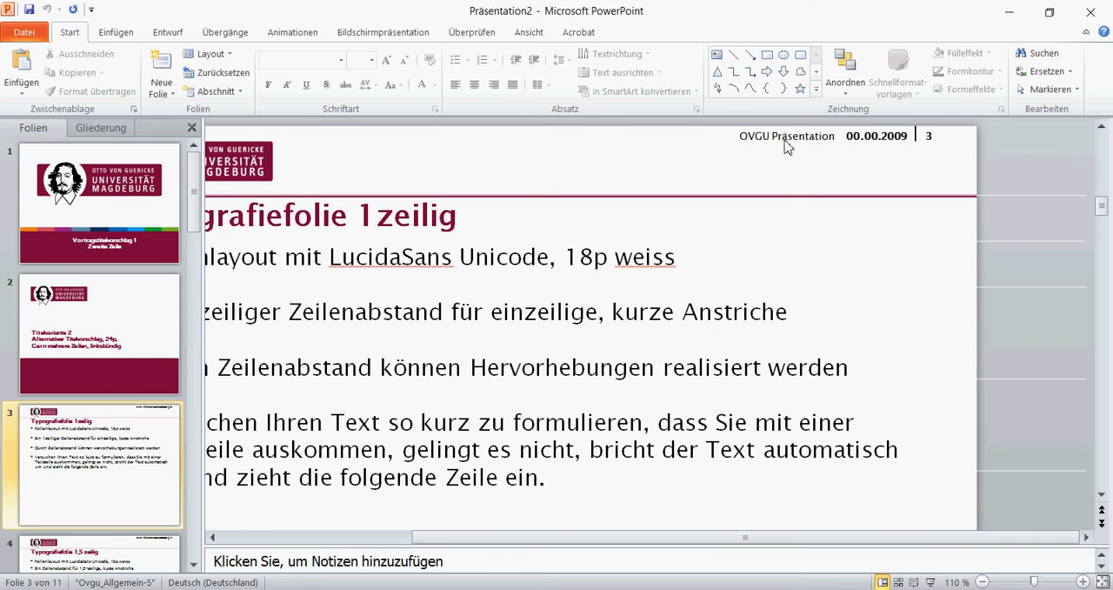
{"action": "mouse_move", "coordinate": [730, 154]}
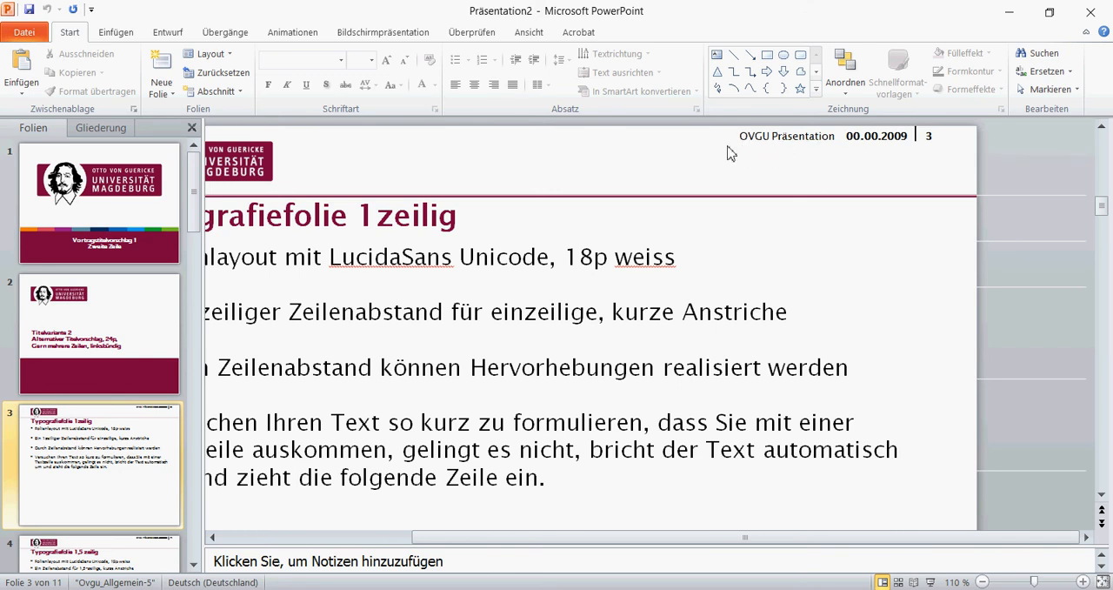
{"action": "mouse_move", "coordinate": [876, 151]}
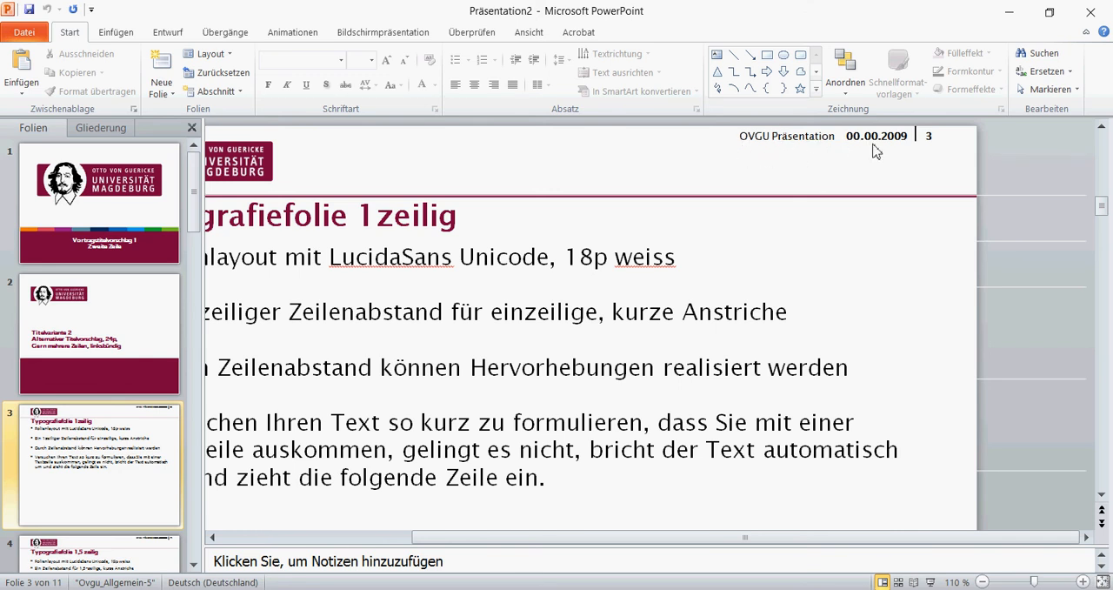
{"action": "mouse_move", "coordinate": [857, 149]}
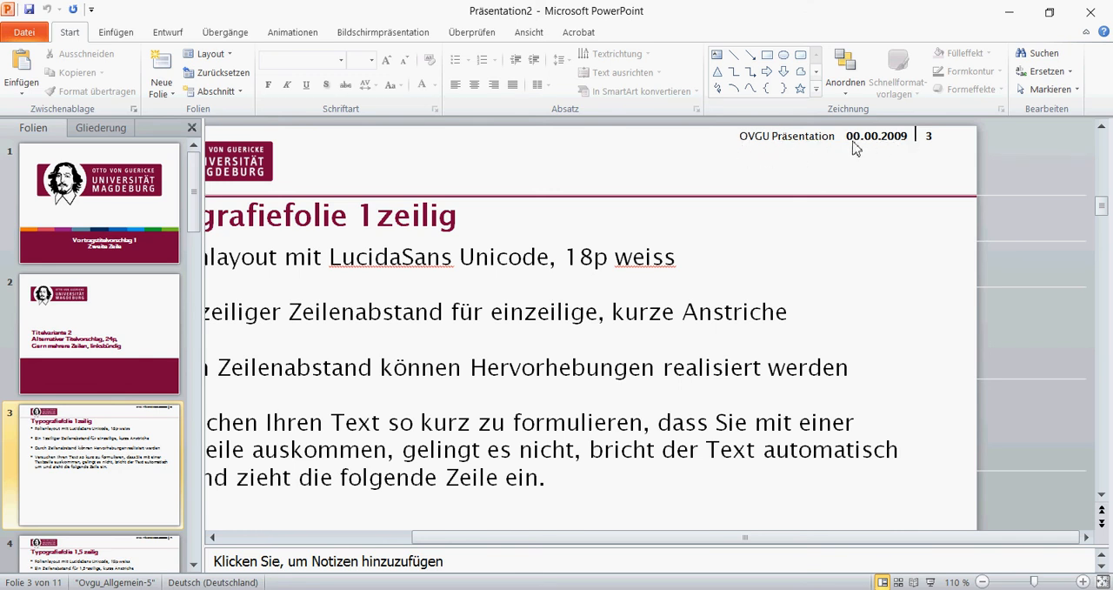
{"action": "mouse_move", "coordinate": [778, 154]}
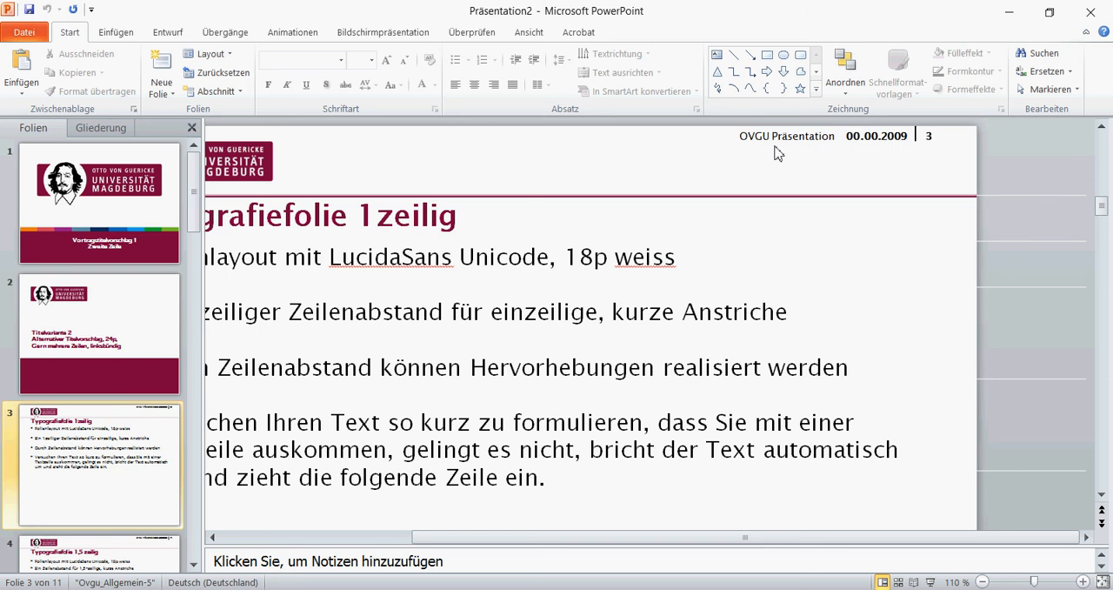
{"action": "mouse_move", "coordinate": [809, 146]}
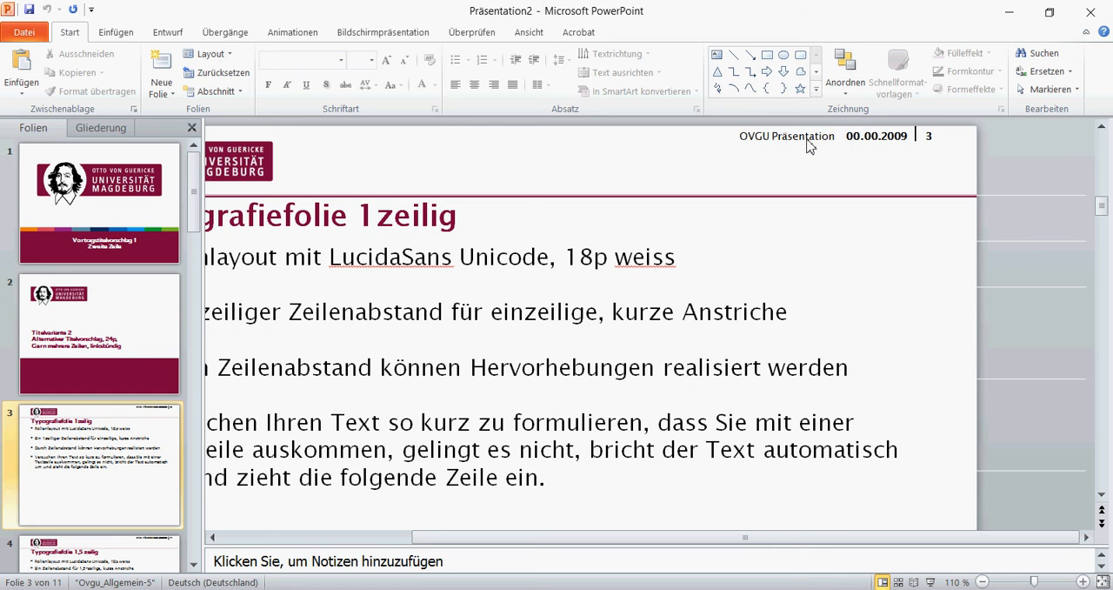
{"action": "mouse_move", "coordinate": [787, 152]}
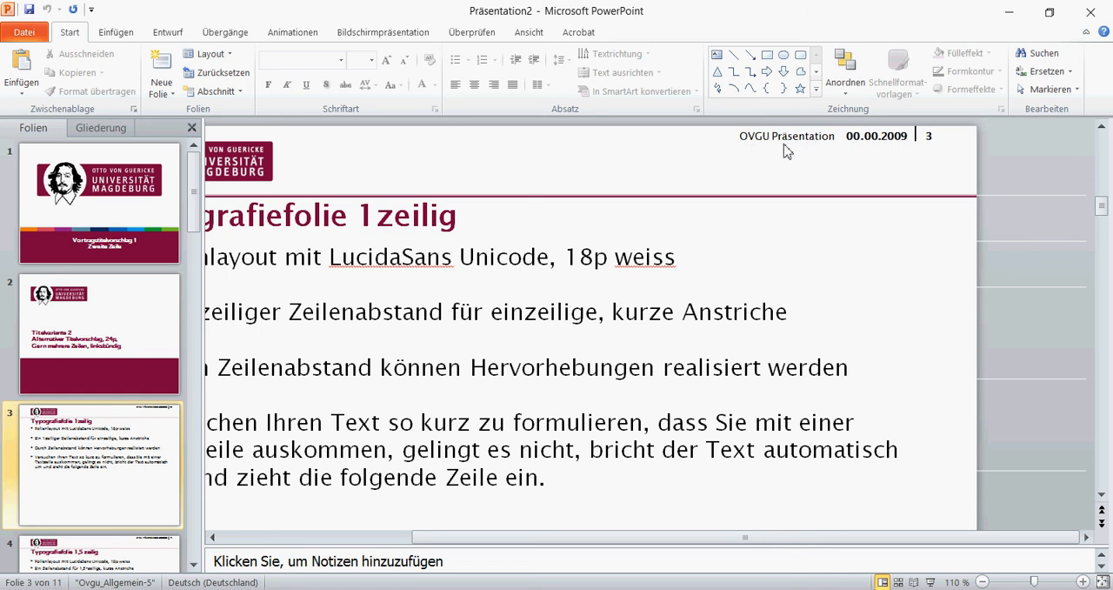
{"action": "mouse_move", "coordinate": [793, 152]}
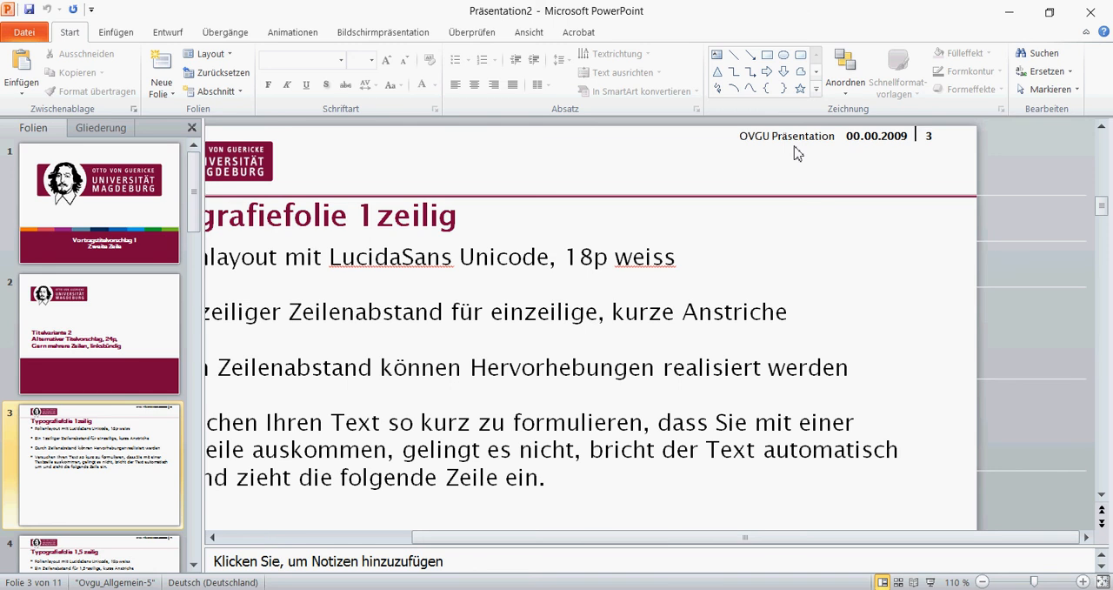
{"action": "mouse_move", "coordinate": [864, 137]}
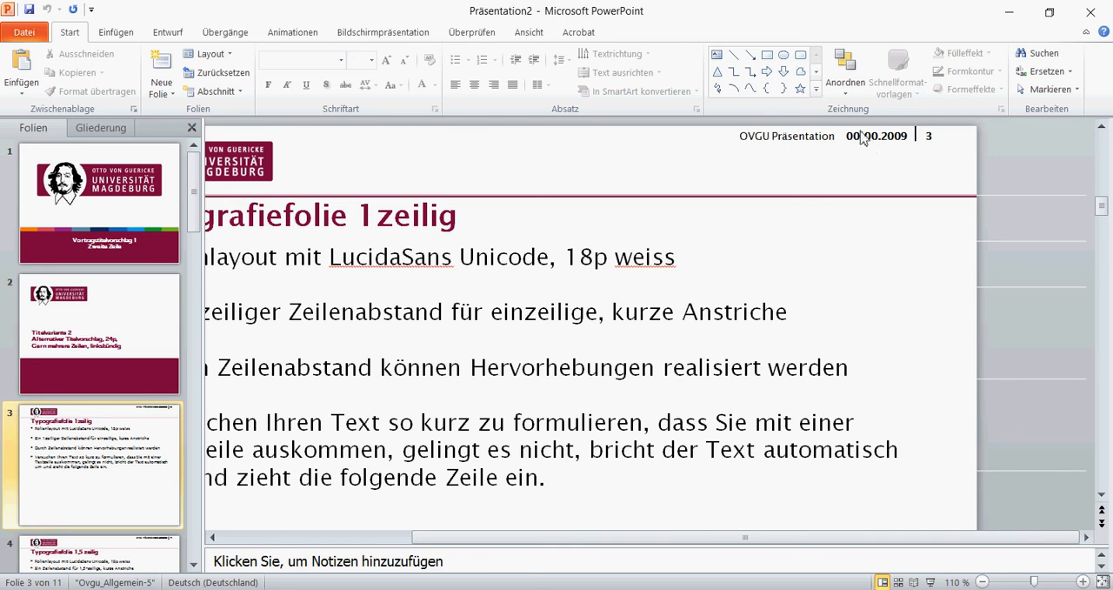
{"action": "mouse_move", "coordinate": [896, 153]}
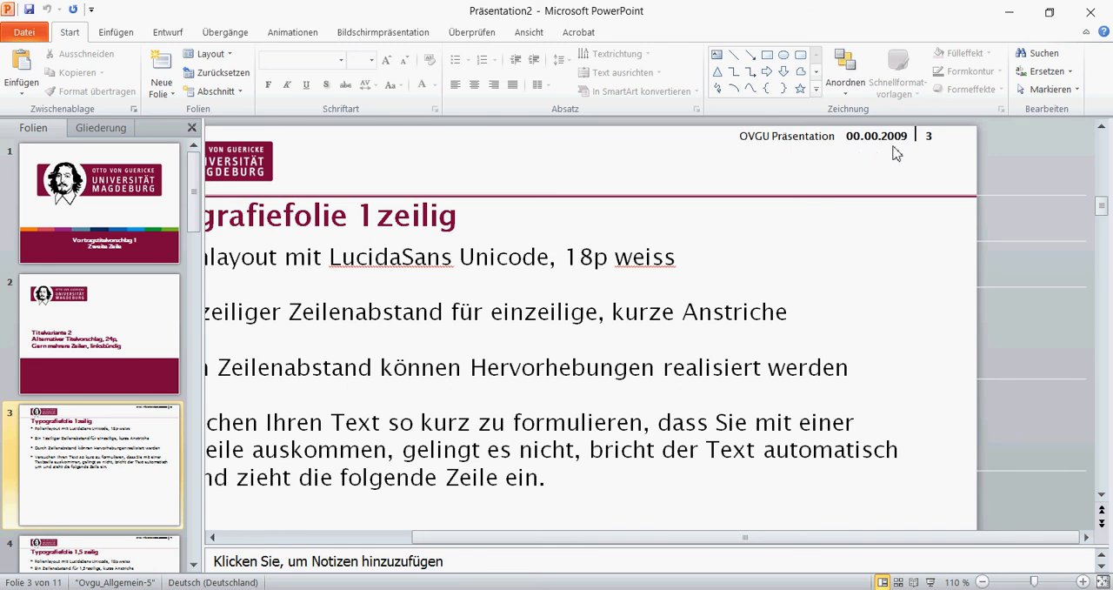
{"action": "mouse_move", "coordinate": [878, 154]}
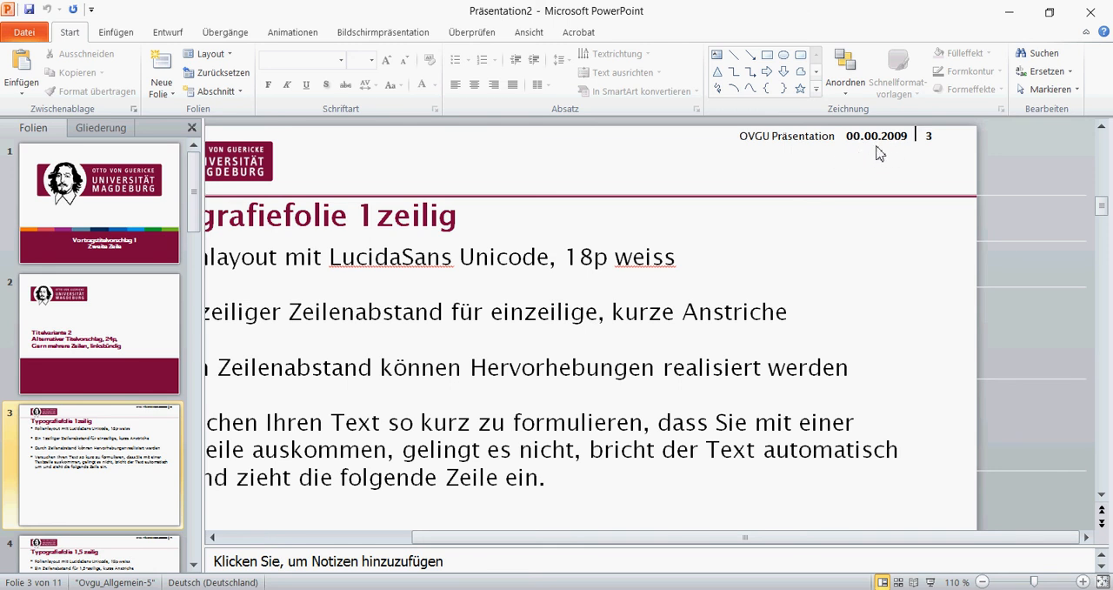
{"action": "mouse_move", "coordinate": [885, 154]}
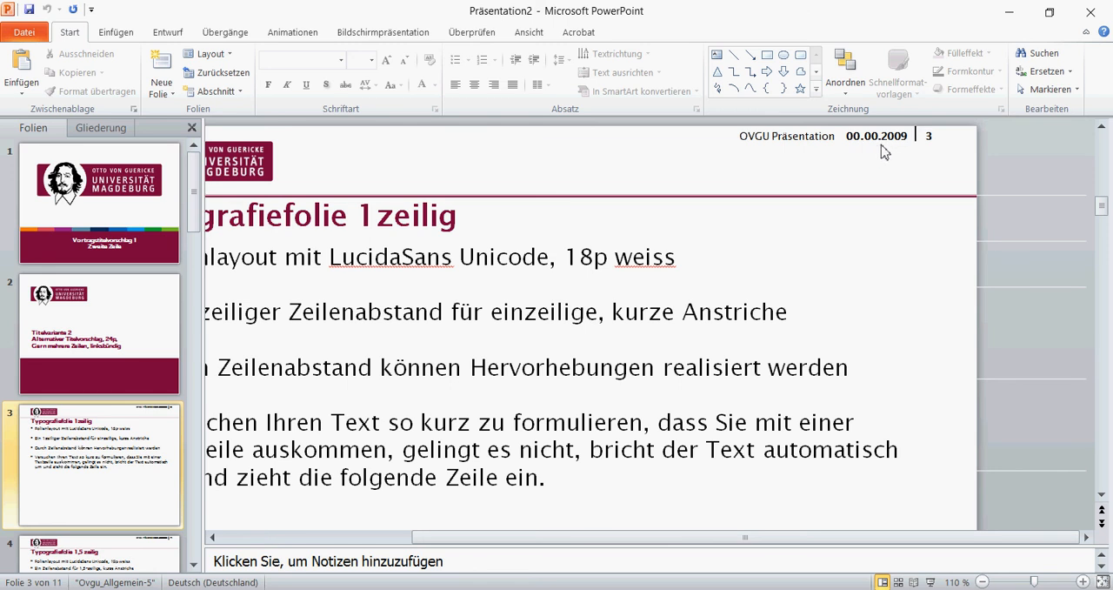
{"action": "mouse_move", "coordinate": [794, 157]}
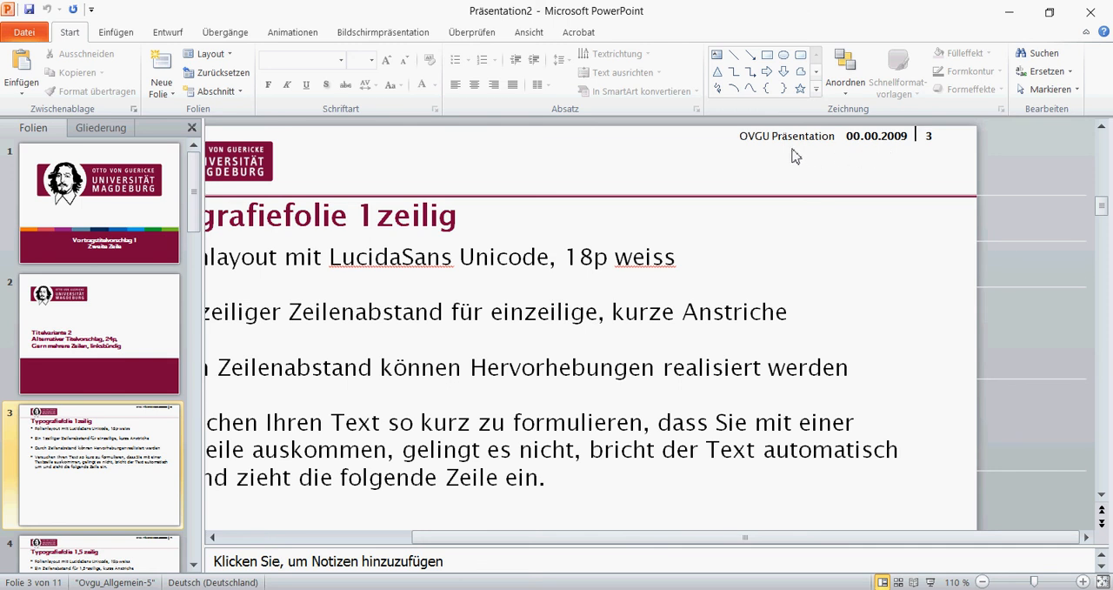
{"action": "mouse_move", "coordinate": [767, 162]}
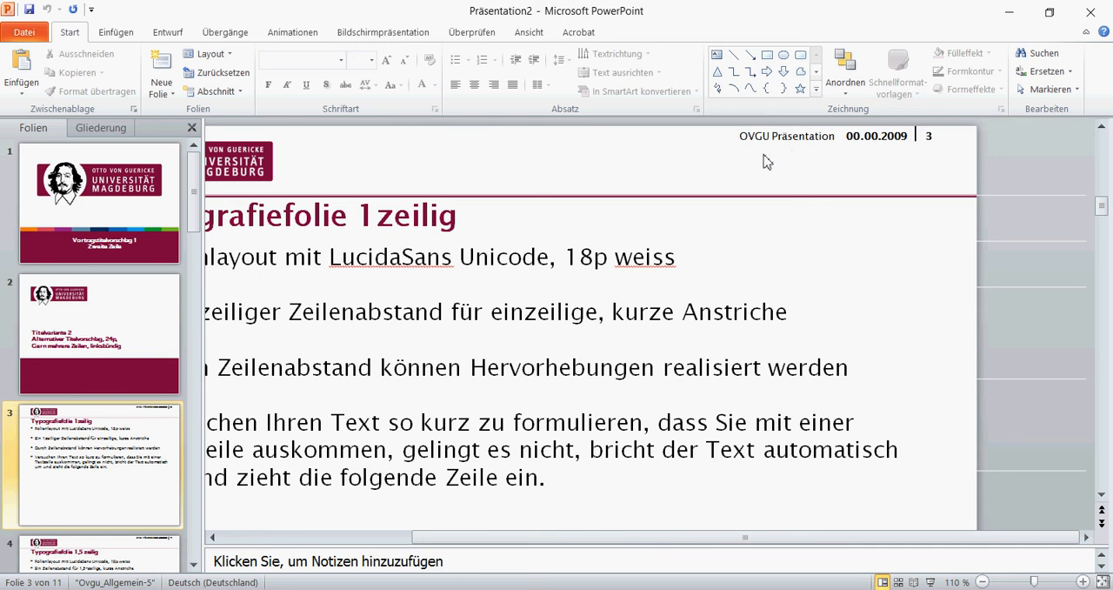
{"action": "mouse_move", "coordinate": [816, 148]}
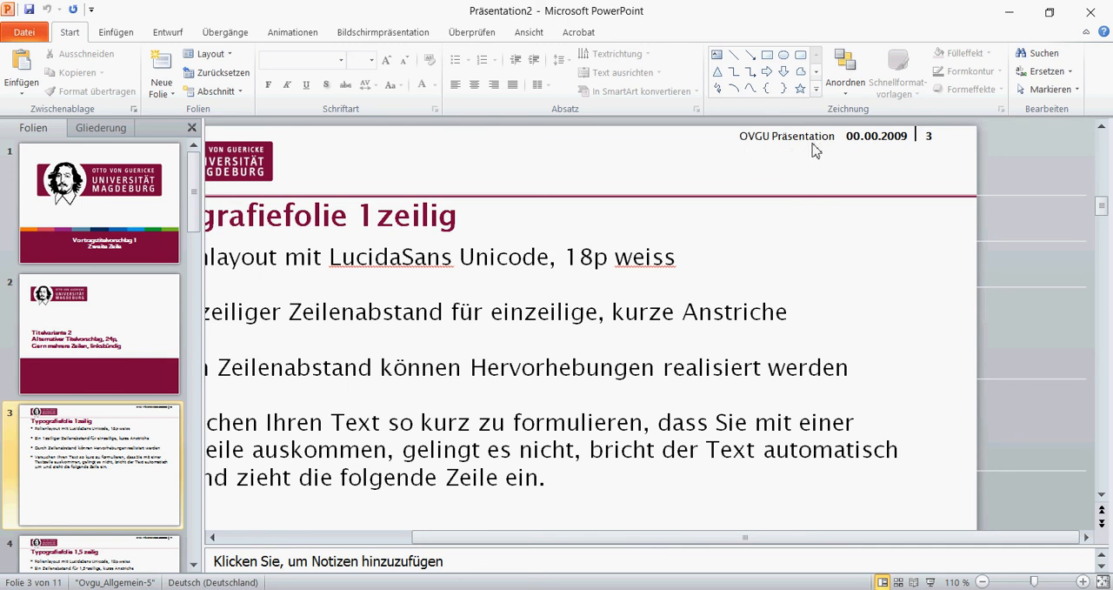
{"action": "mouse_move", "coordinate": [790, 143]}
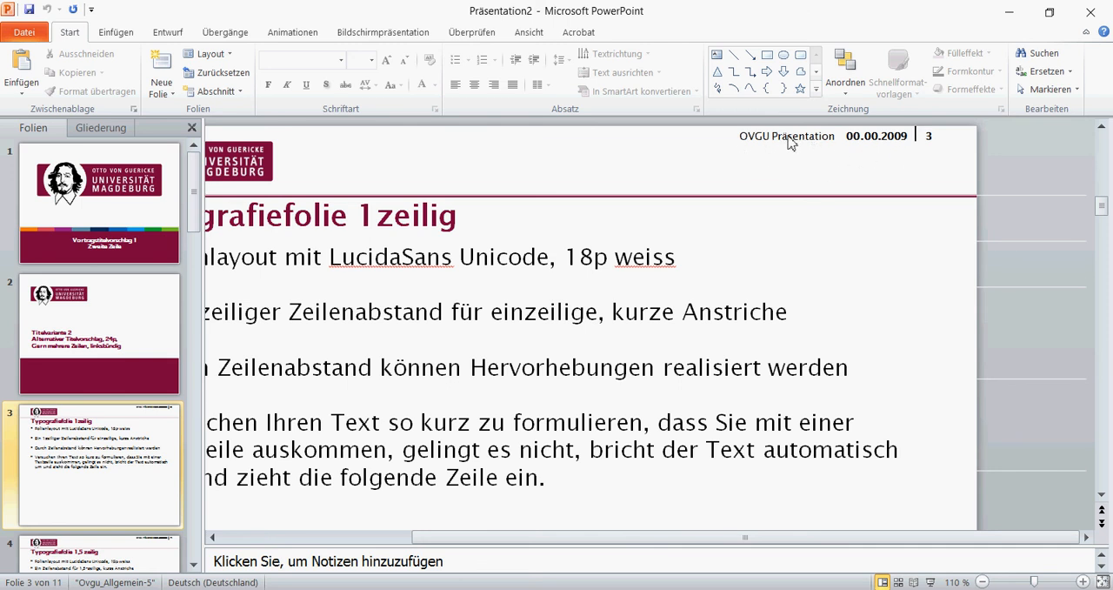
{"action": "mouse_move", "coordinate": [878, 143]}
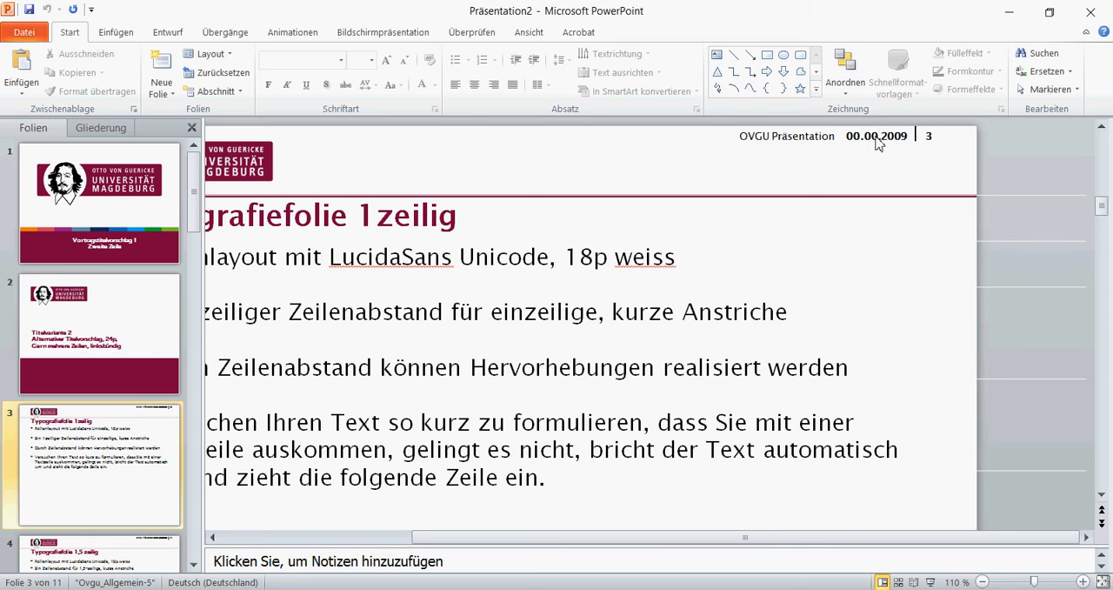
{"action": "mouse_move", "coordinate": [920, 182]}
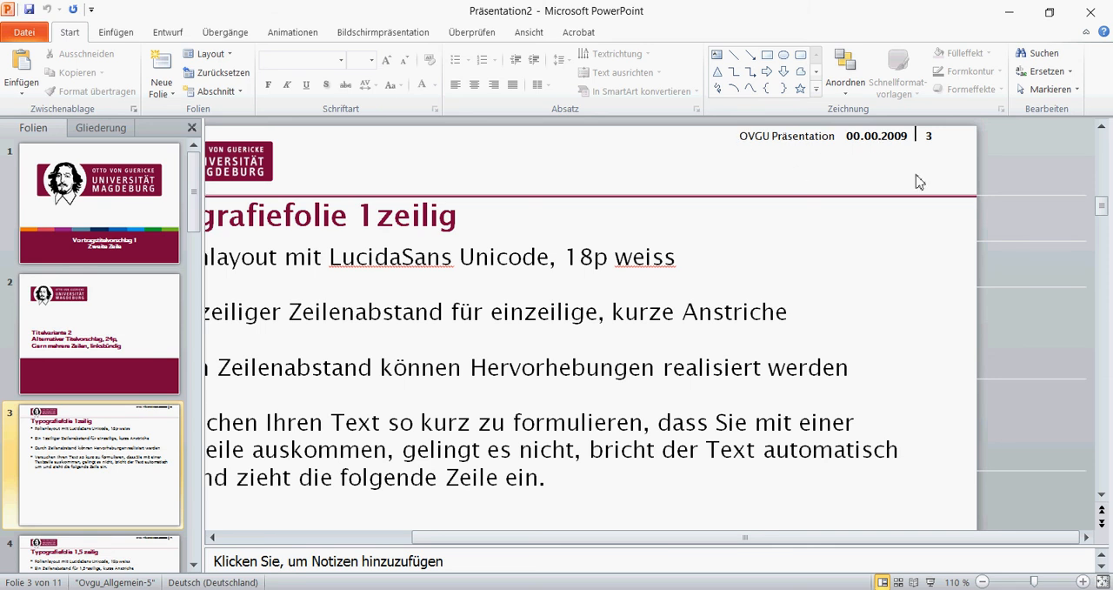
{"action": "mouse_move", "coordinate": [528, 33]}
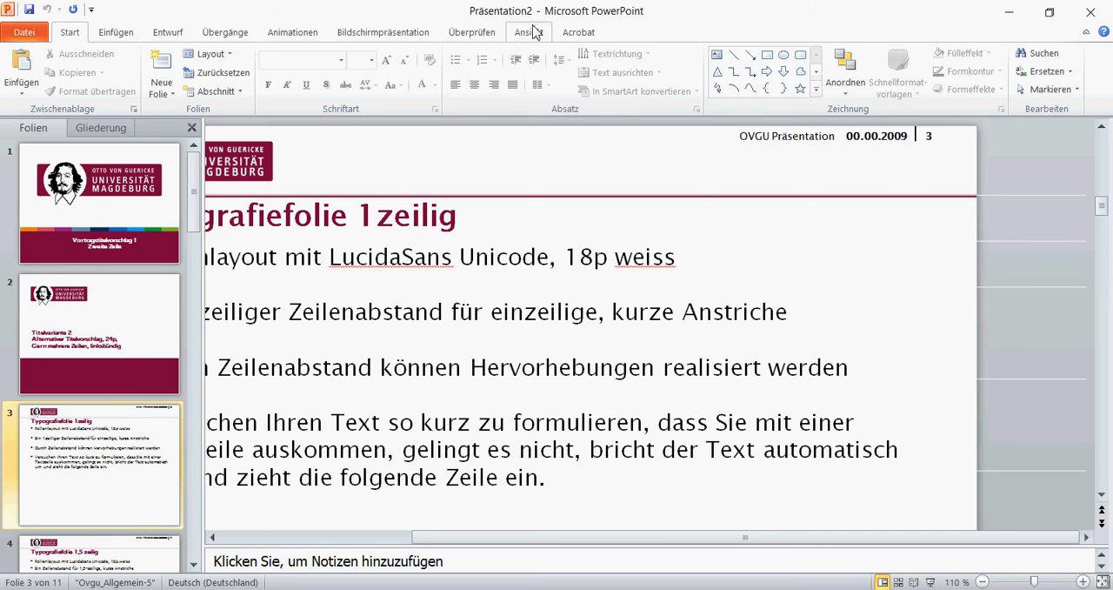
{"action": "mouse_move", "coordinate": [529, 33]}
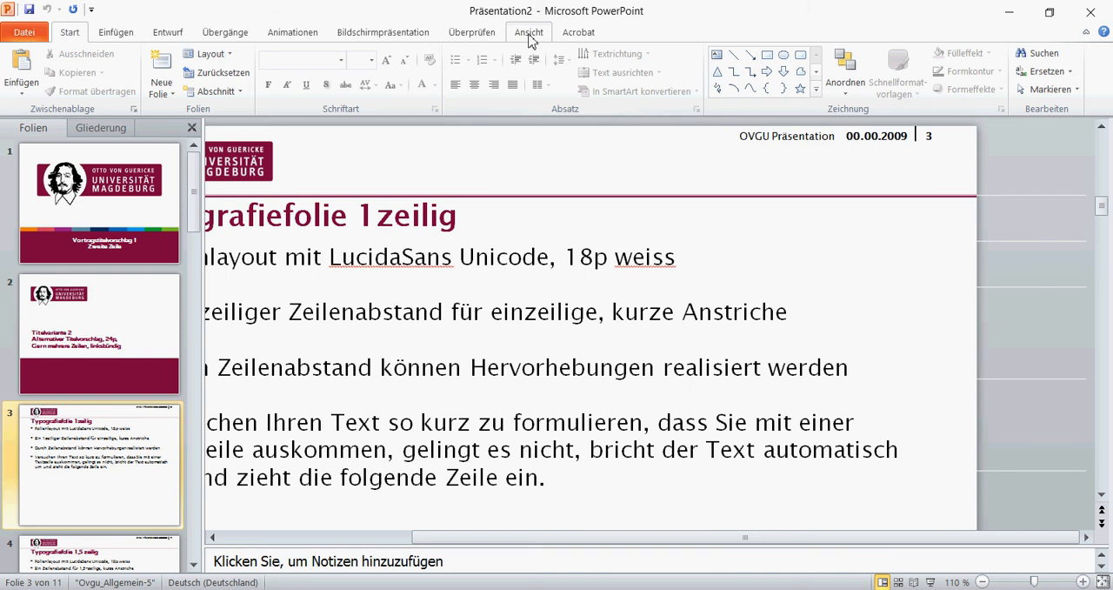
{"action": "mouse_move", "coordinate": [532, 40]}
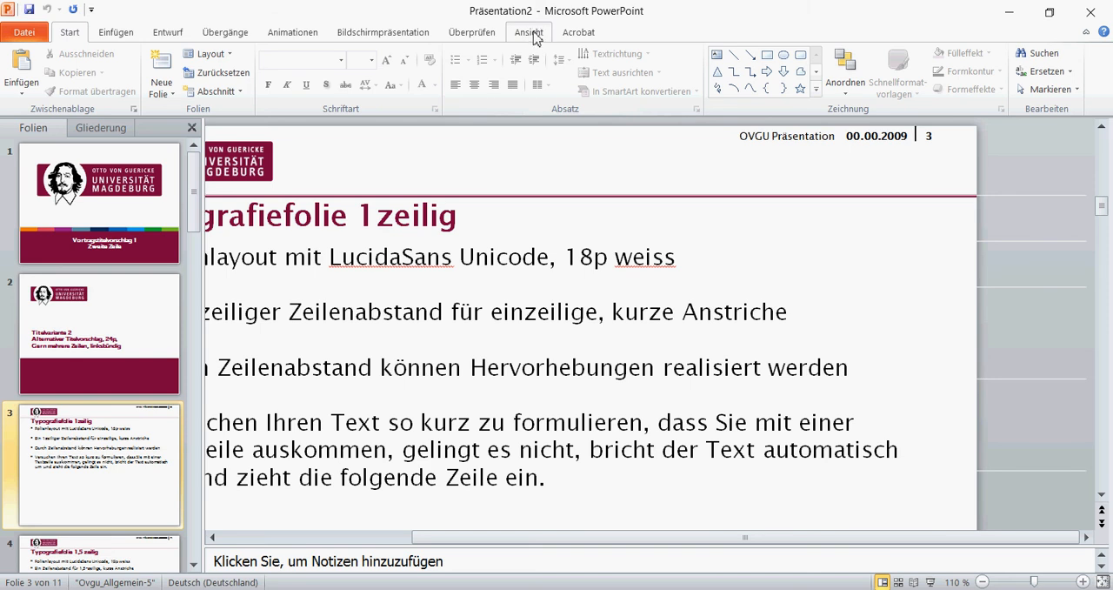
Switch to Folienmaster view from the Ansicht tab
{"action": "left_click", "coordinate": [529, 32]}
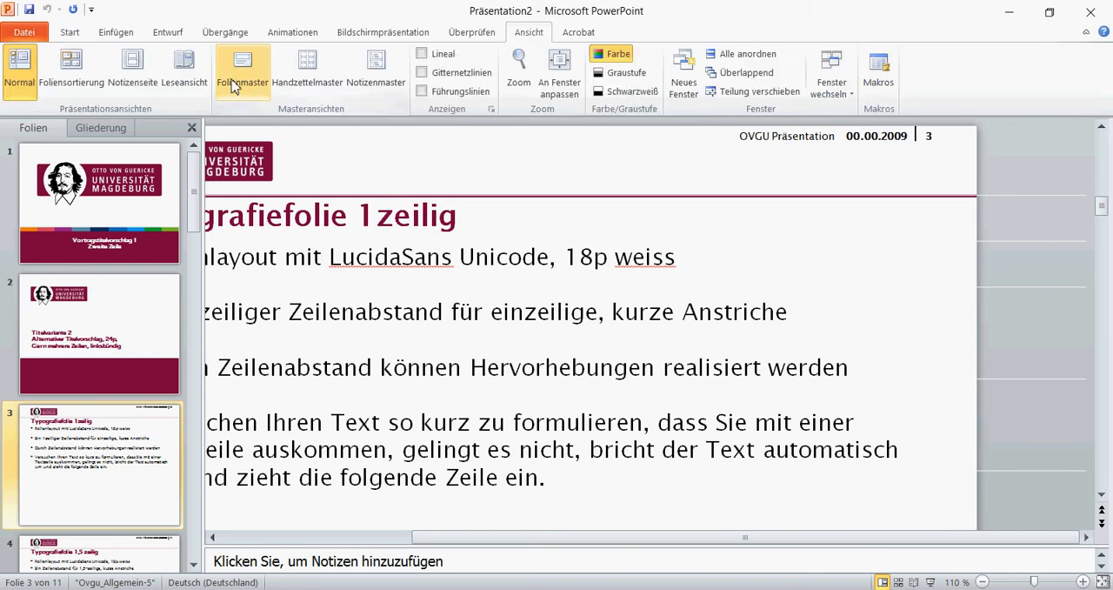
{"action": "left_click", "coordinate": [242, 70]}
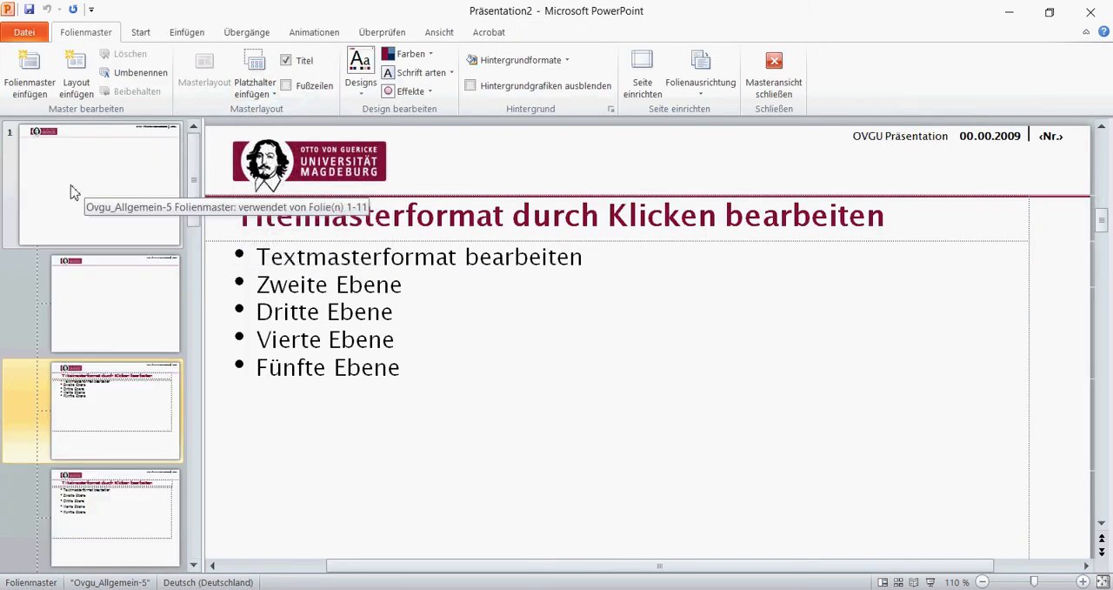
{"action": "mouse_move", "coordinate": [13, 148]}
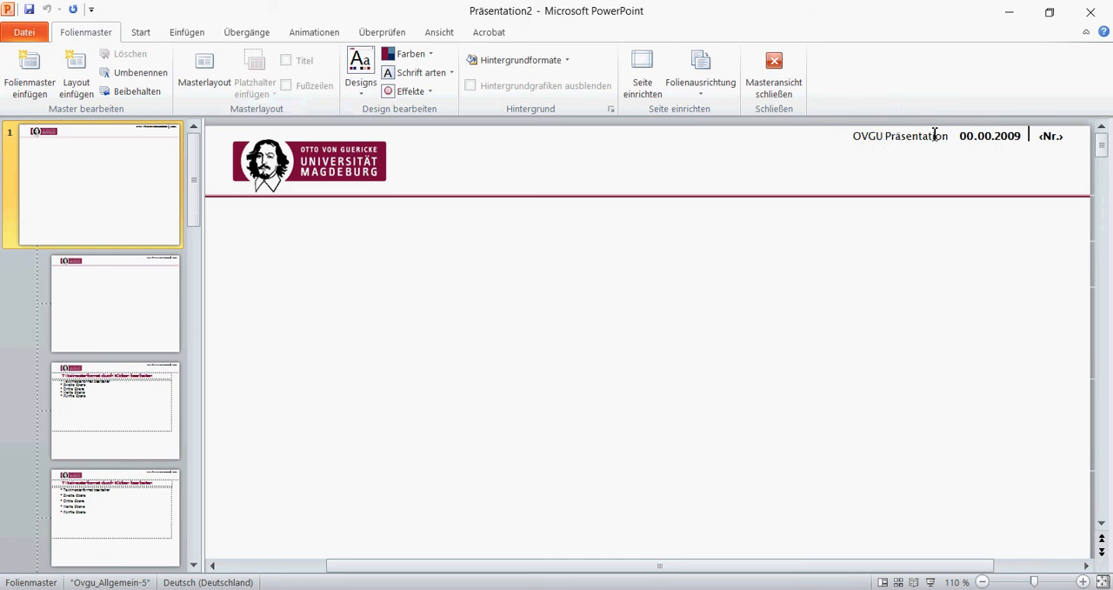
On the top slide master, replace the header text with 'Short title of the presentation'
{"action": "left_click", "coordinate": [900, 135]}
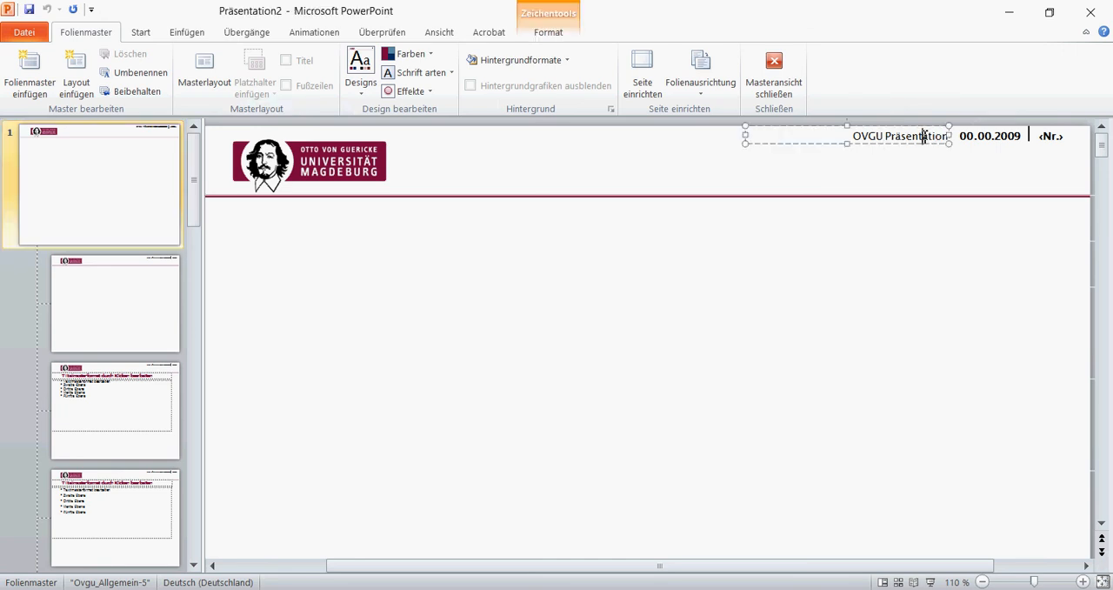
{"action": "double_click", "coordinate": [867, 135]}
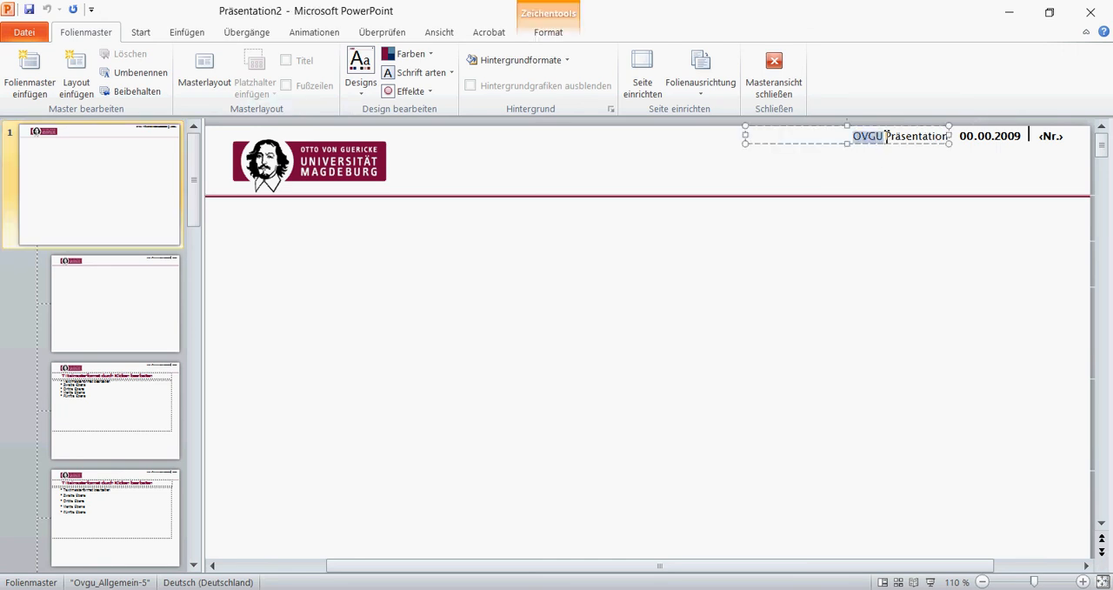
{"action": "double_click", "coordinate": [920, 136]}
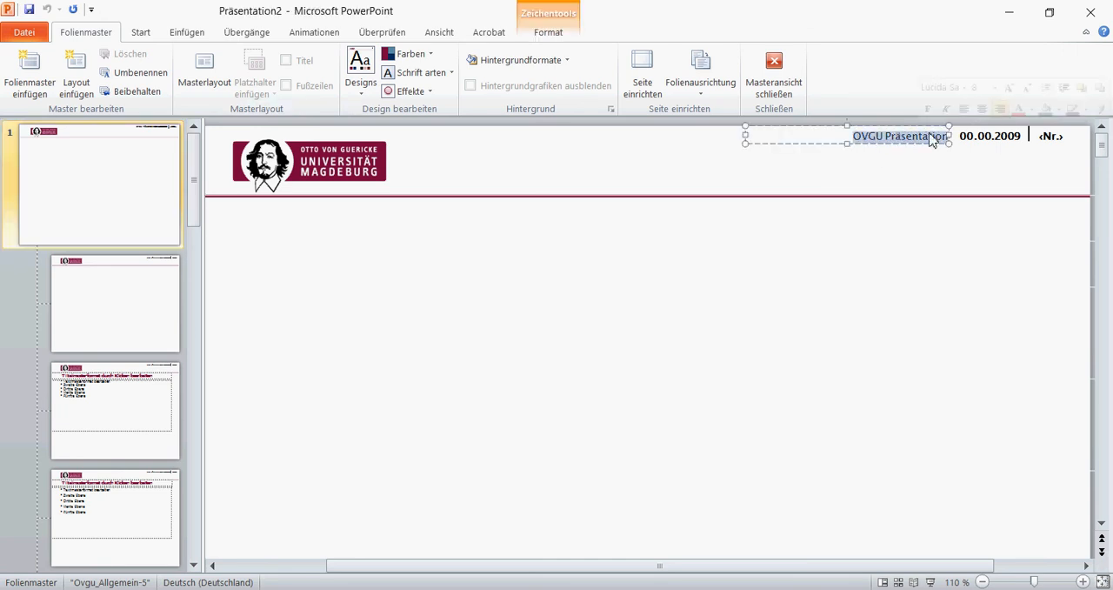
{"action": "type", "text": "Show"}
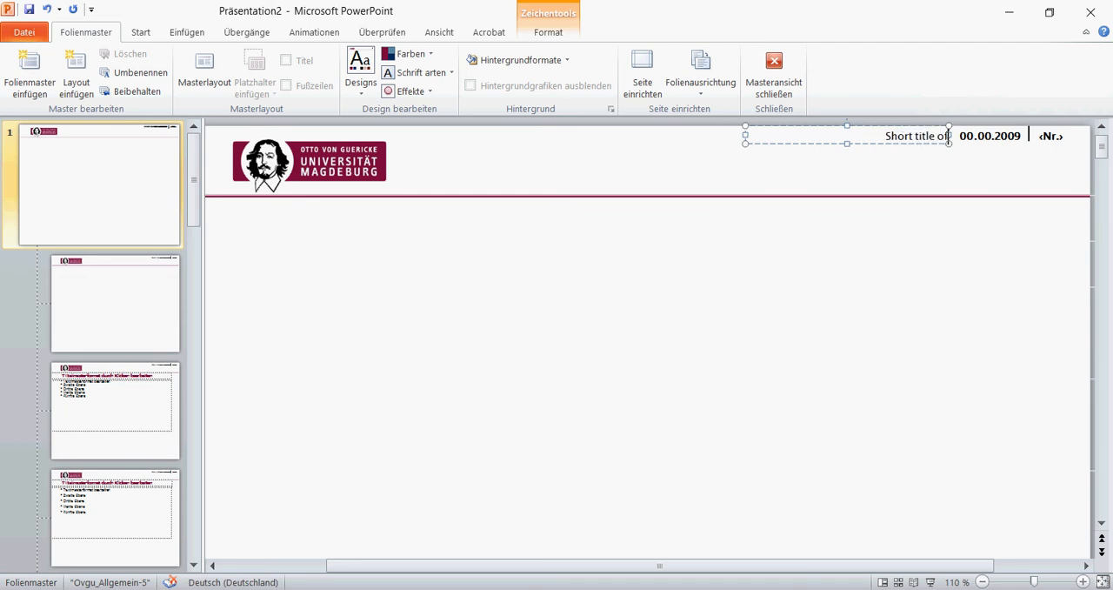
{"action": "type", "text": "the presentation"}
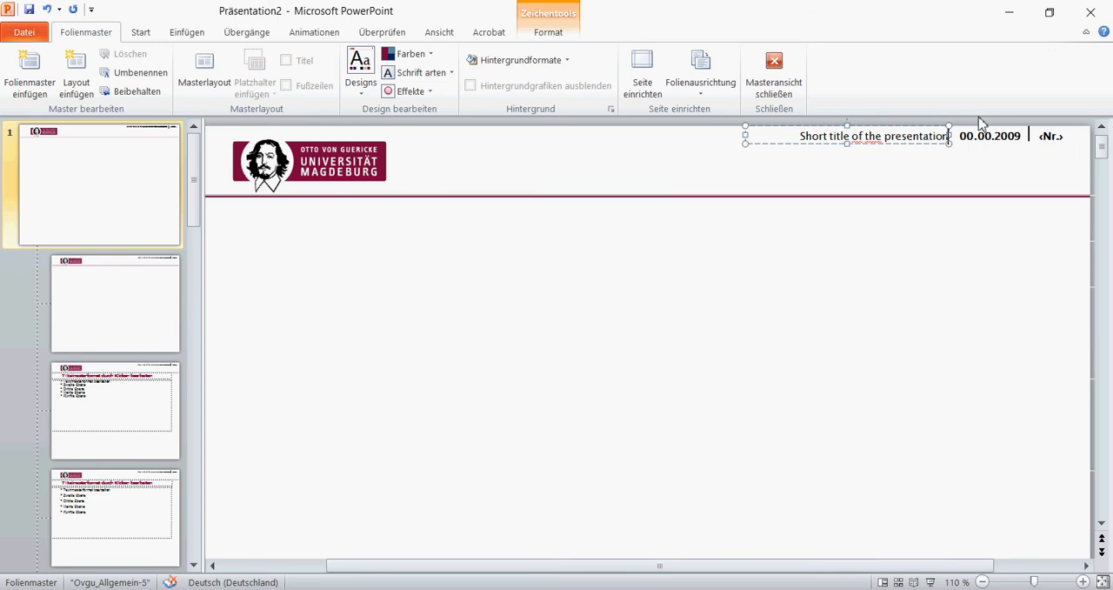
Change the master header date to 12.11.2016
{"action": "left_click", "coordinate": [990, 136]}
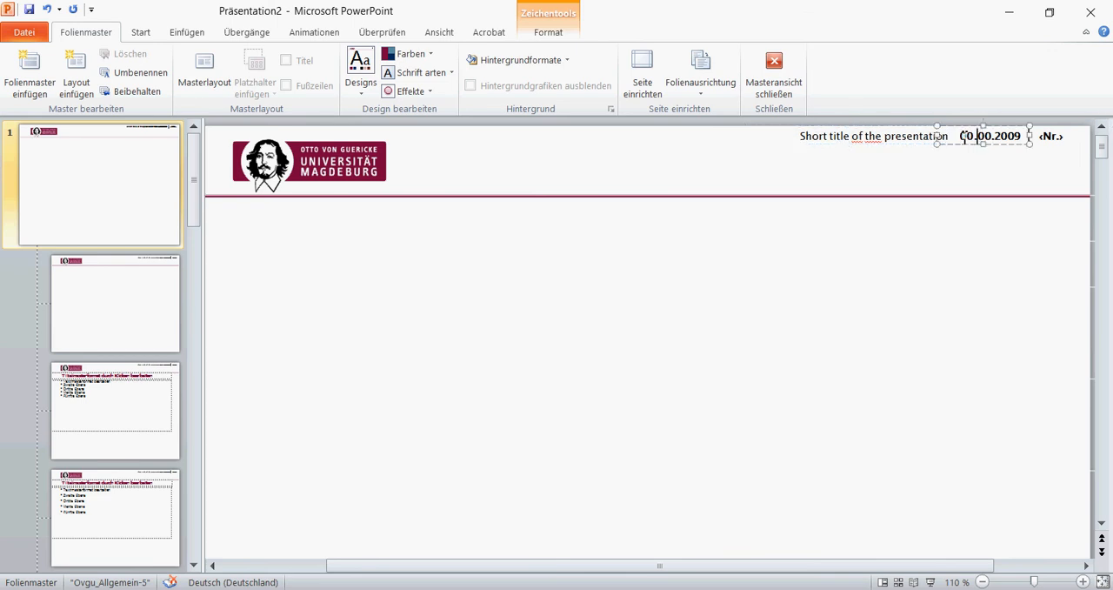
{"action": "type", "text": "12"}
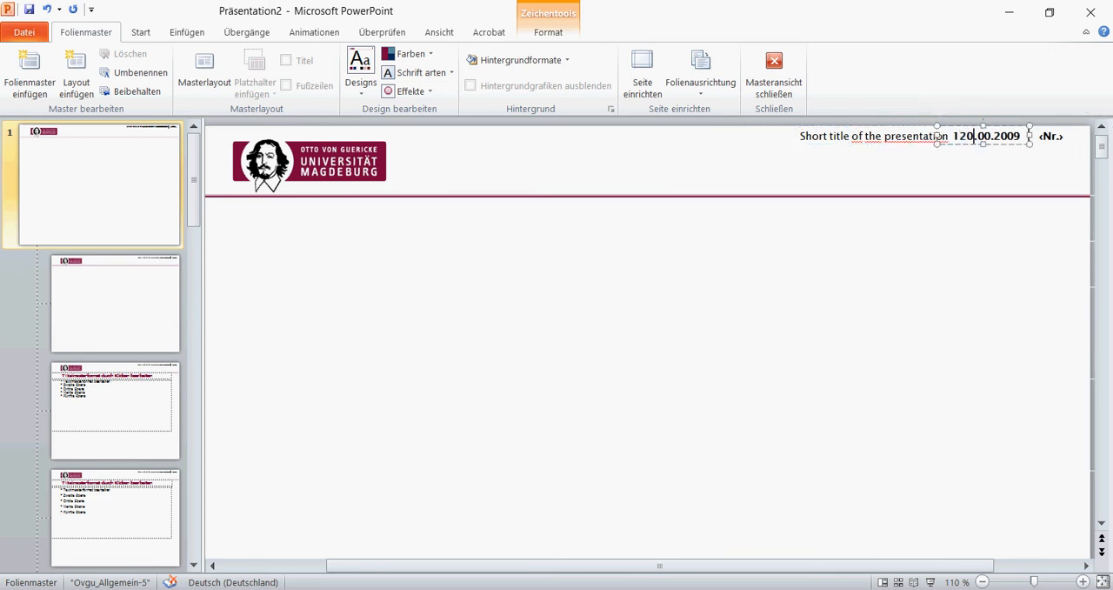
{"action": "key", "text": "Backspace"}
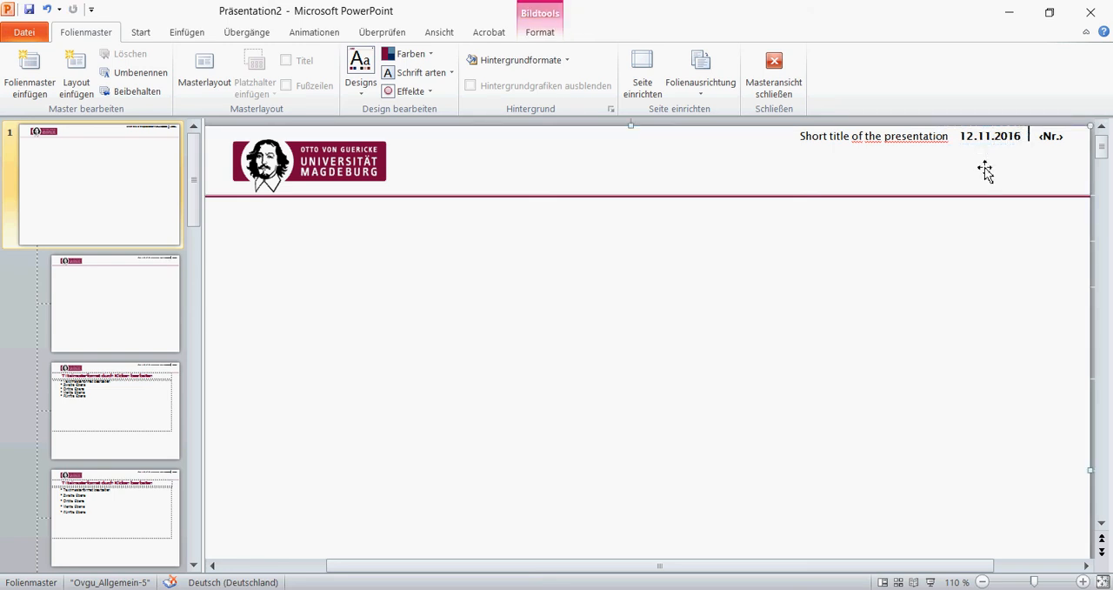
{"action": "mouse_move", "coordinate": [439, 32]}
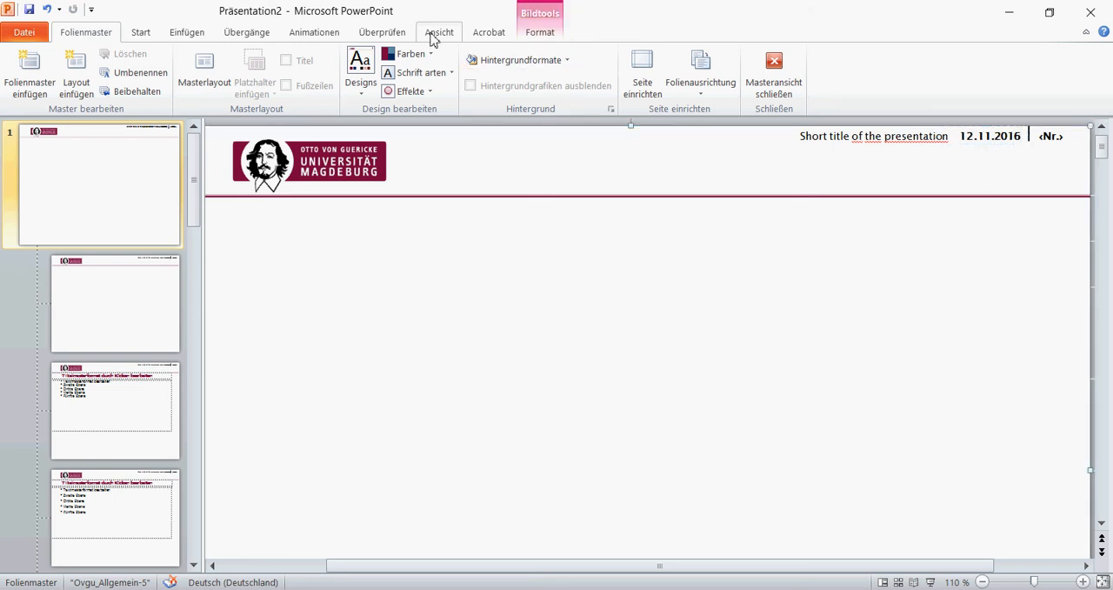
Return to Normal view, where slide 3 shows the updated header and date
{"action": "left_click", "coordinate": [439, 32]}
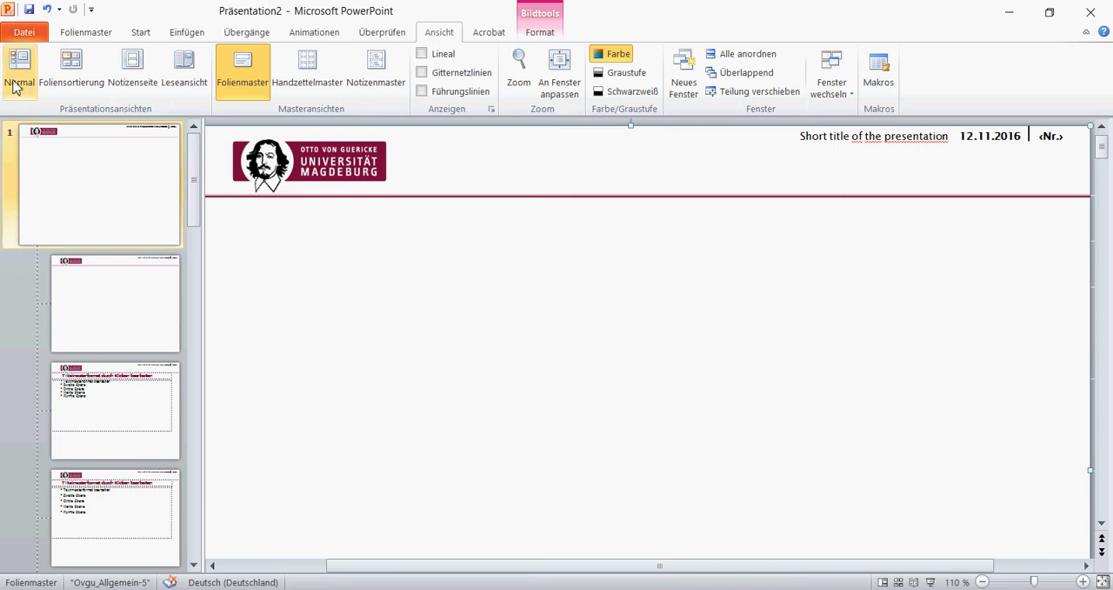
{"action": "mouse_move", "coordinate": [19, 69]}
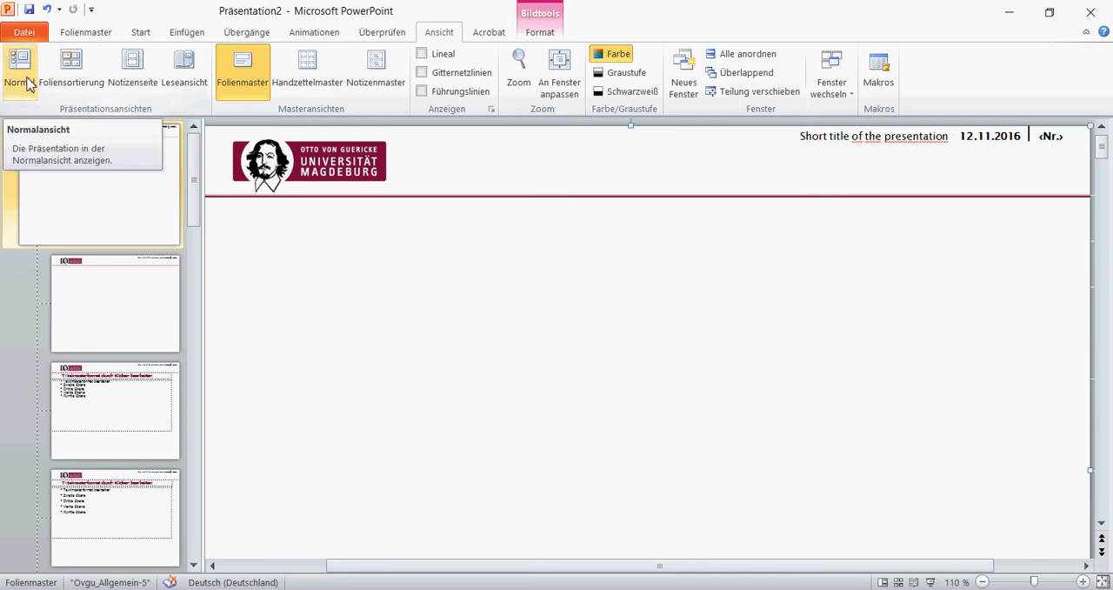
{"action": "left_click", "coordinate": [19, 69]}
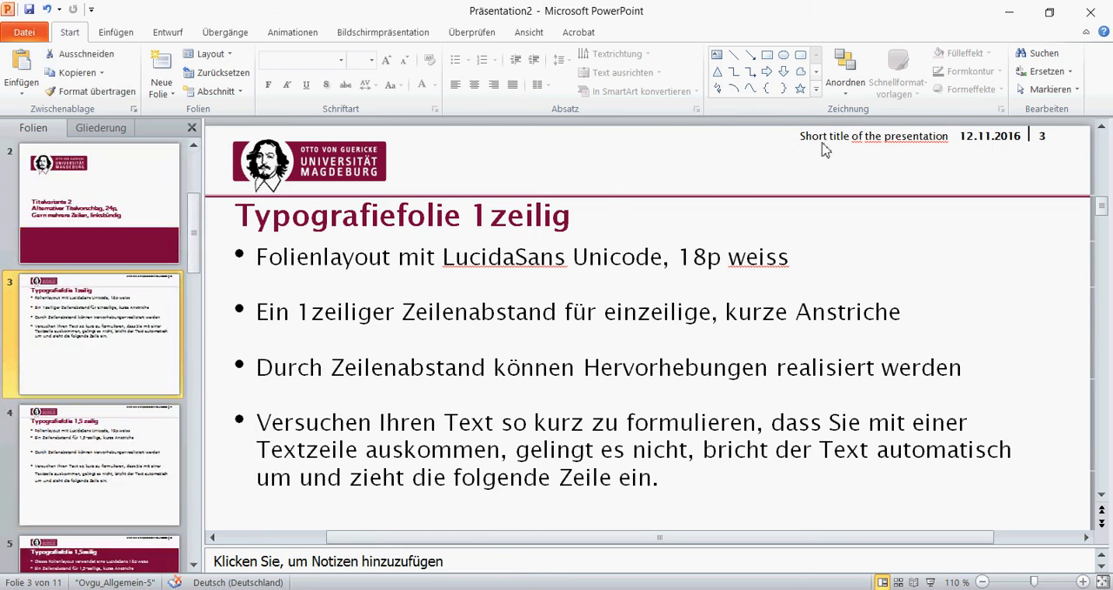
{"action": "mouse_move", "coordinate": [824, 154]}
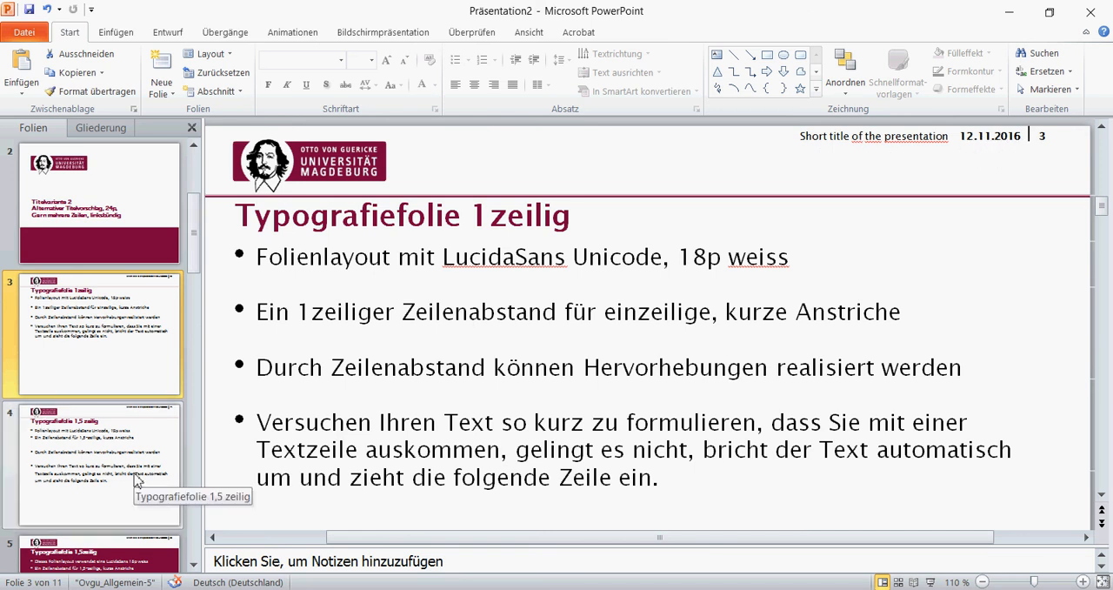
Open slide 4 to check it shows the new short title and 12.11.2016
{"action": "left_click", "coordinate": [96, 465]}
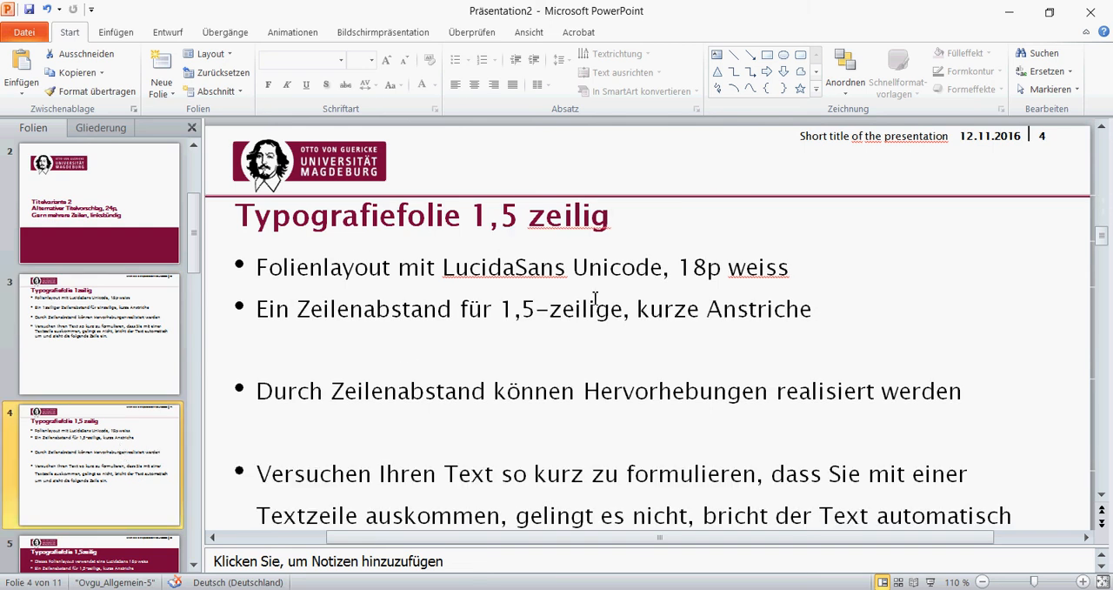
{"action": "mouse_move", "coordinate": [831, 178]}
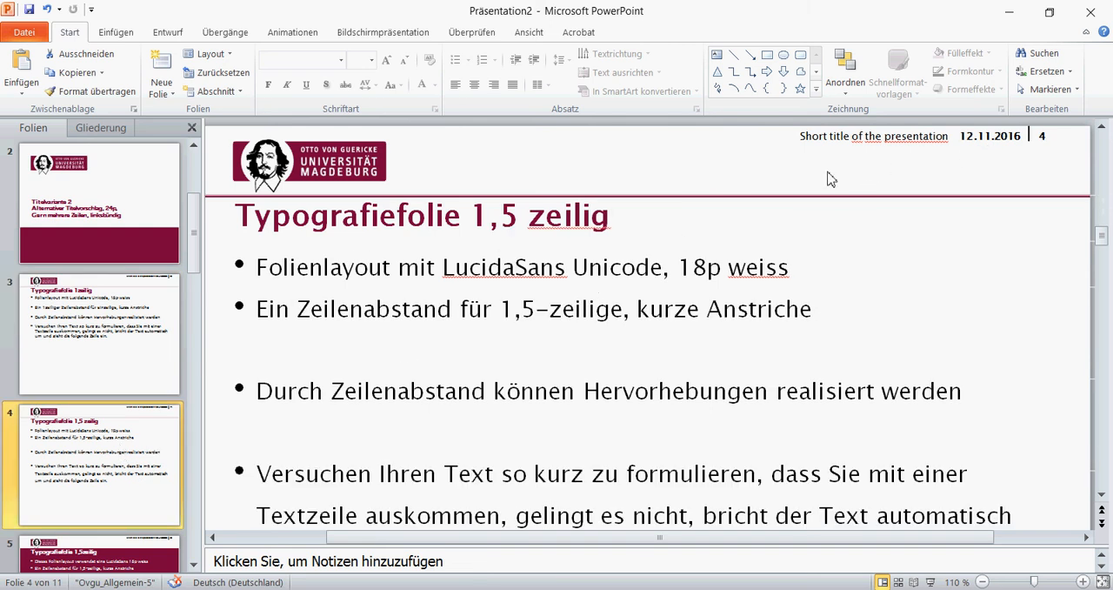